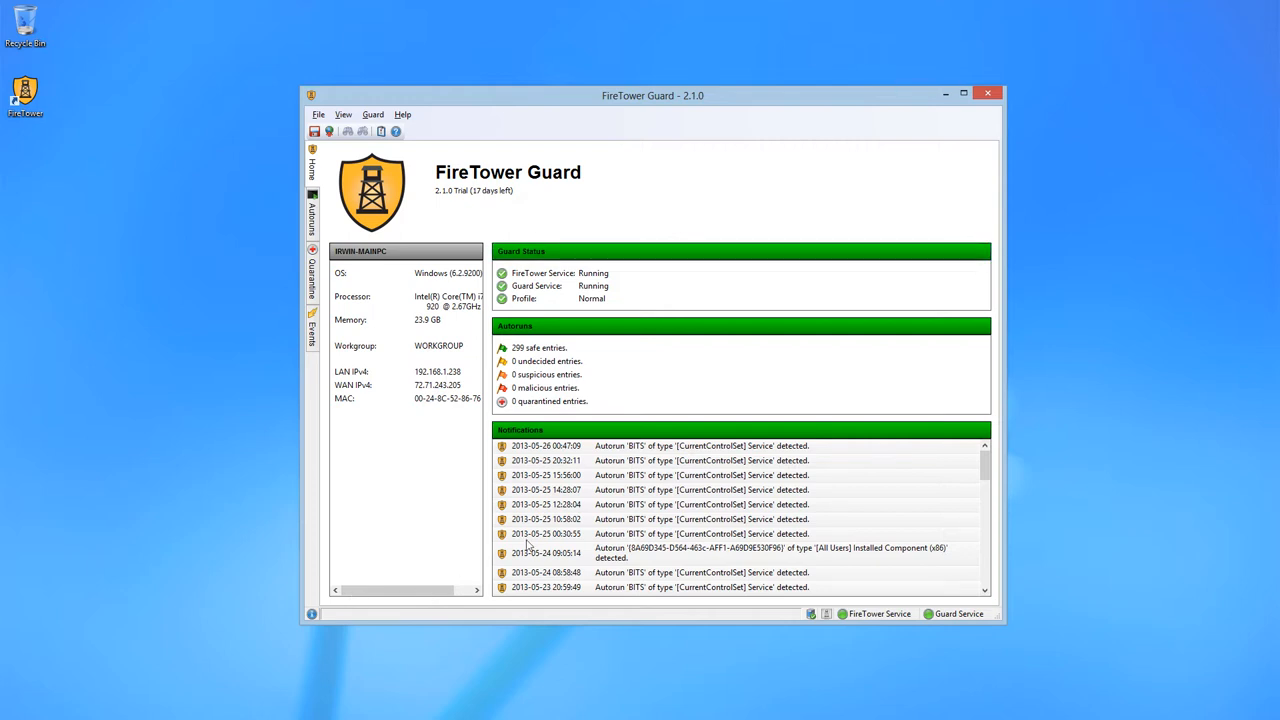
pyautogui.moveTo(626, 252)
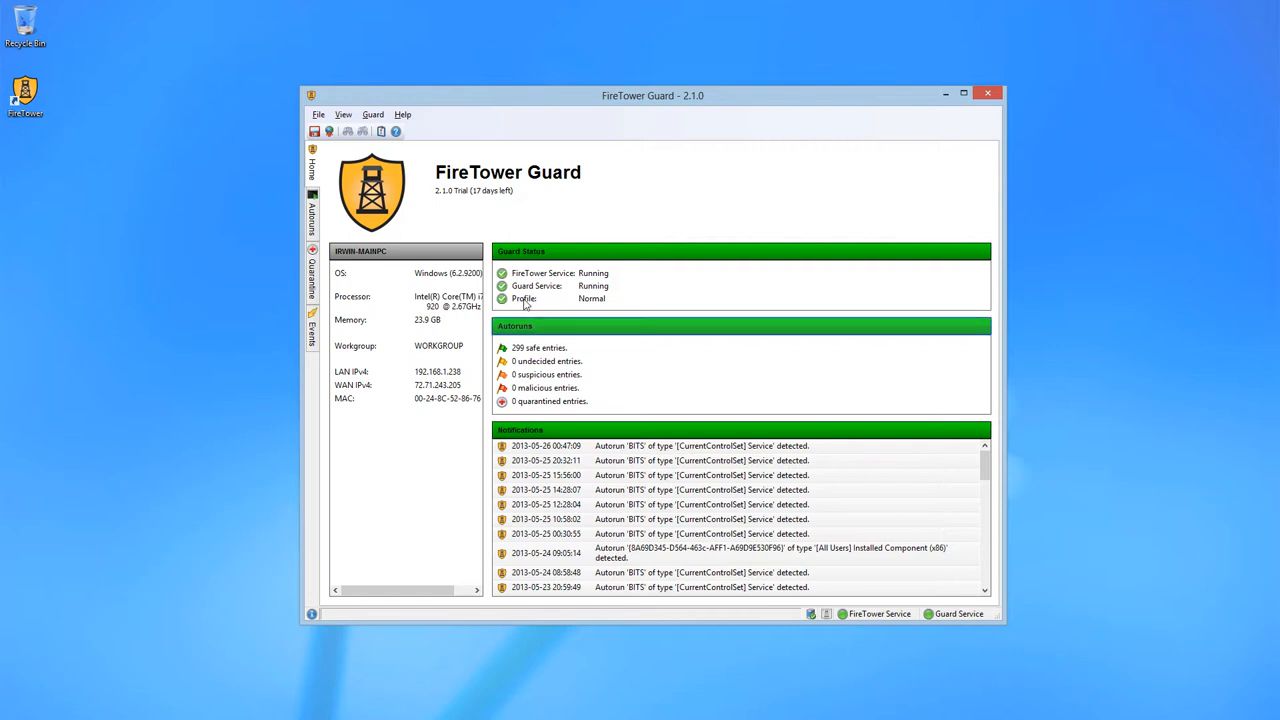
pyautogui.moveTo(656, 330)
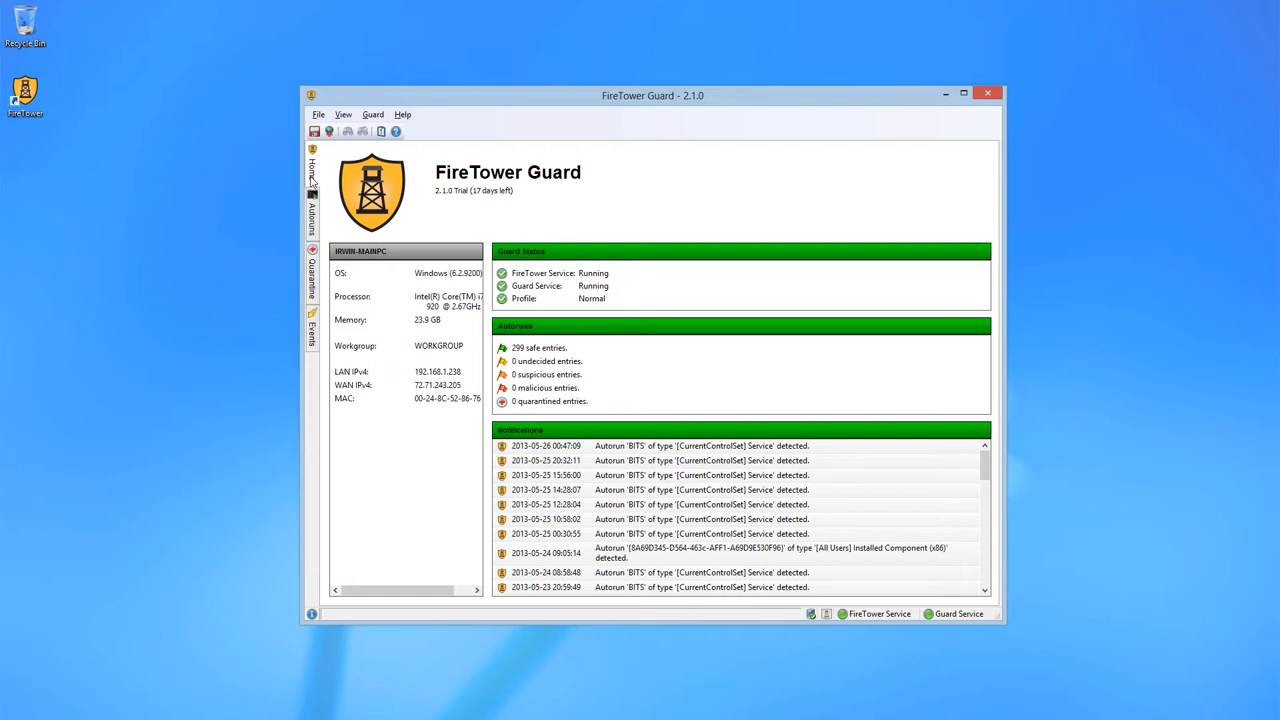
# - Cycle the autoruns list through Winlogon, Internet Explorer, providers, drivers and startup files, back to general entries
pyautogui.click(312, 210)
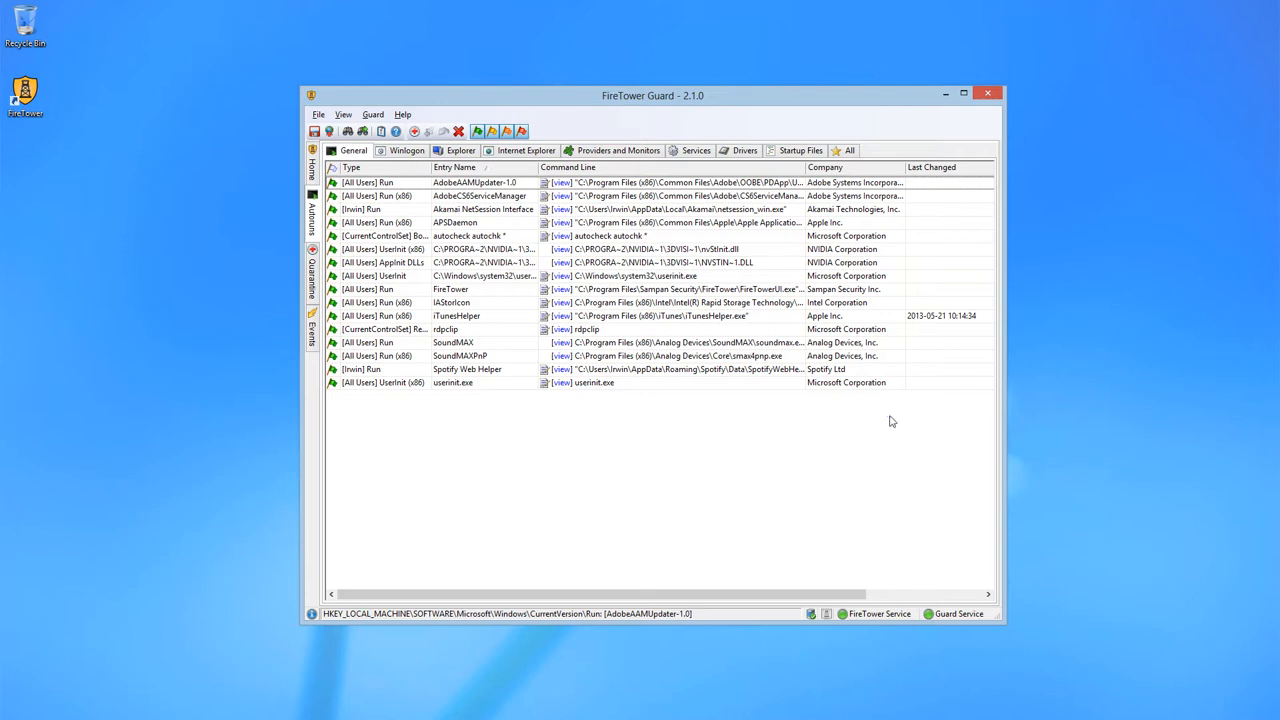
pyautogui.moveTo(896, 468)
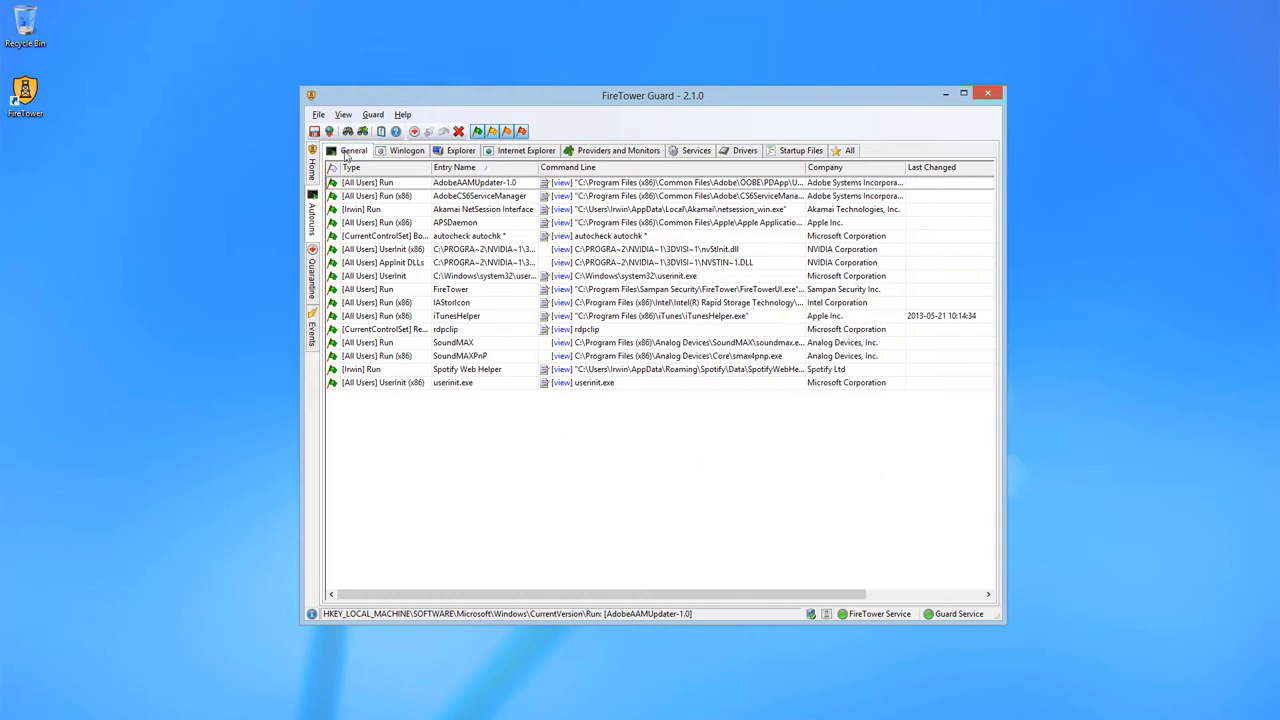
pyautogui.click(460, 150)
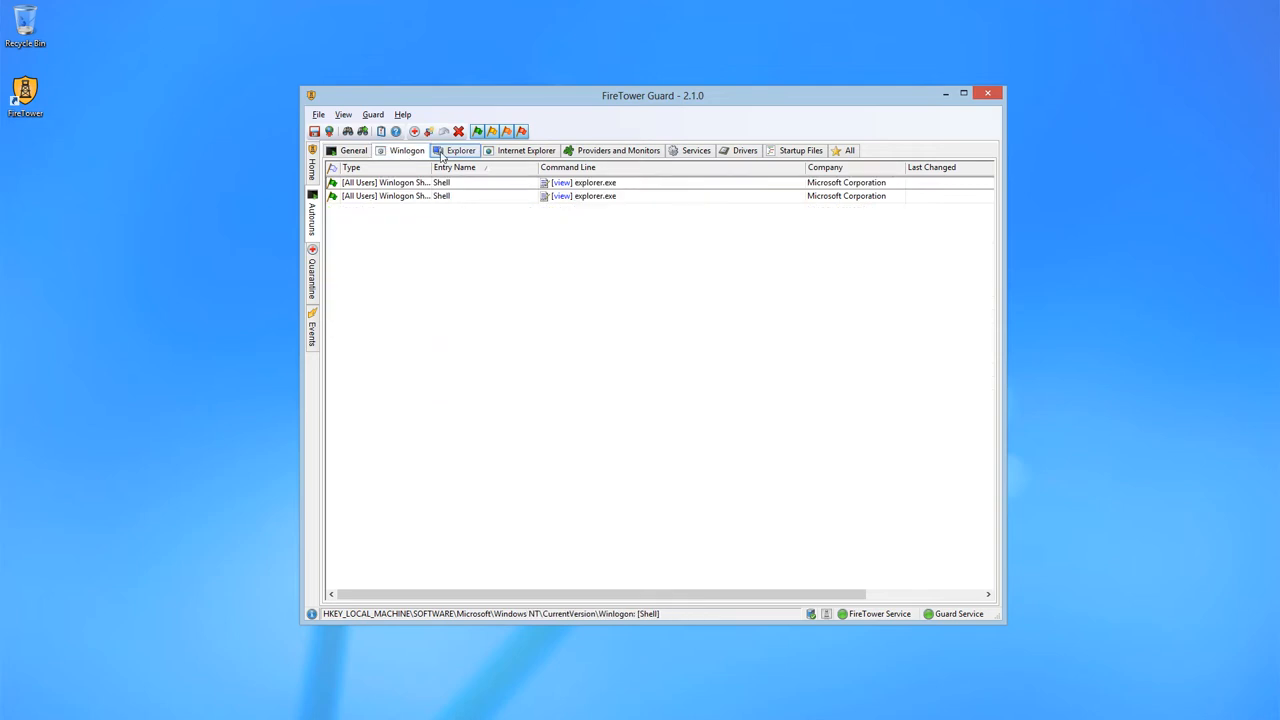
pyautogui.click(524, 150)
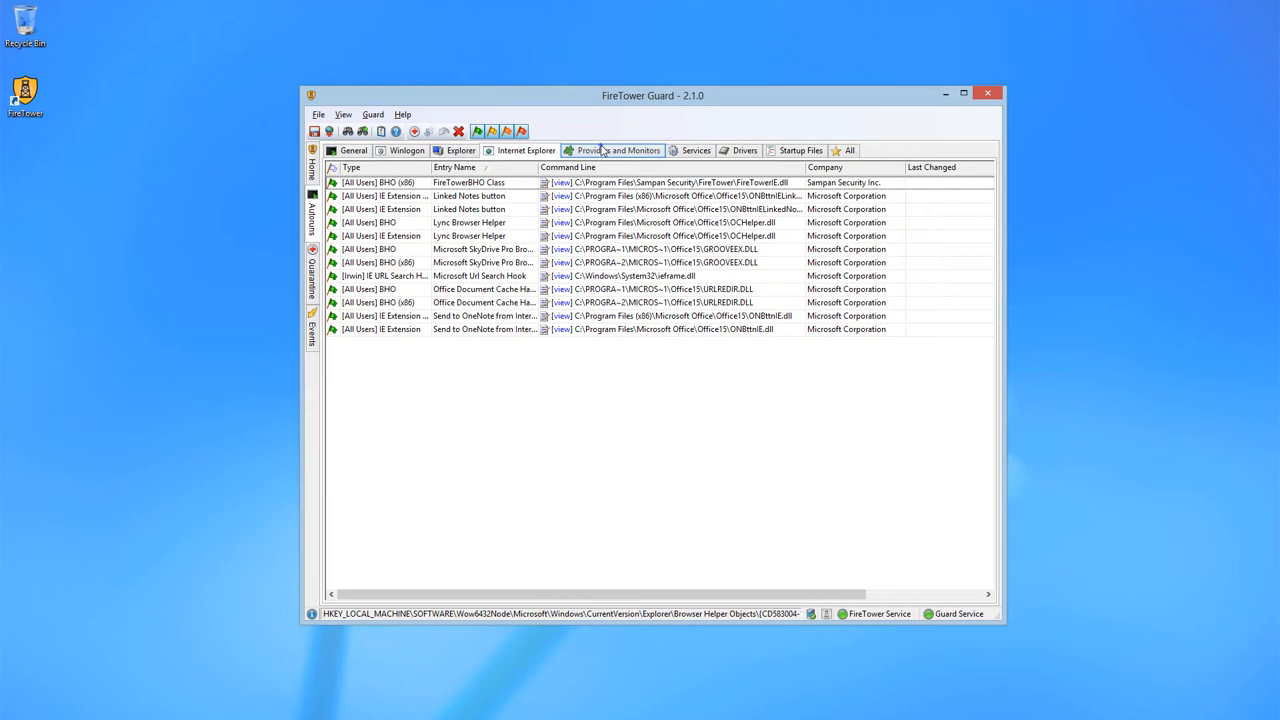
pyautogui.click(696, 150)
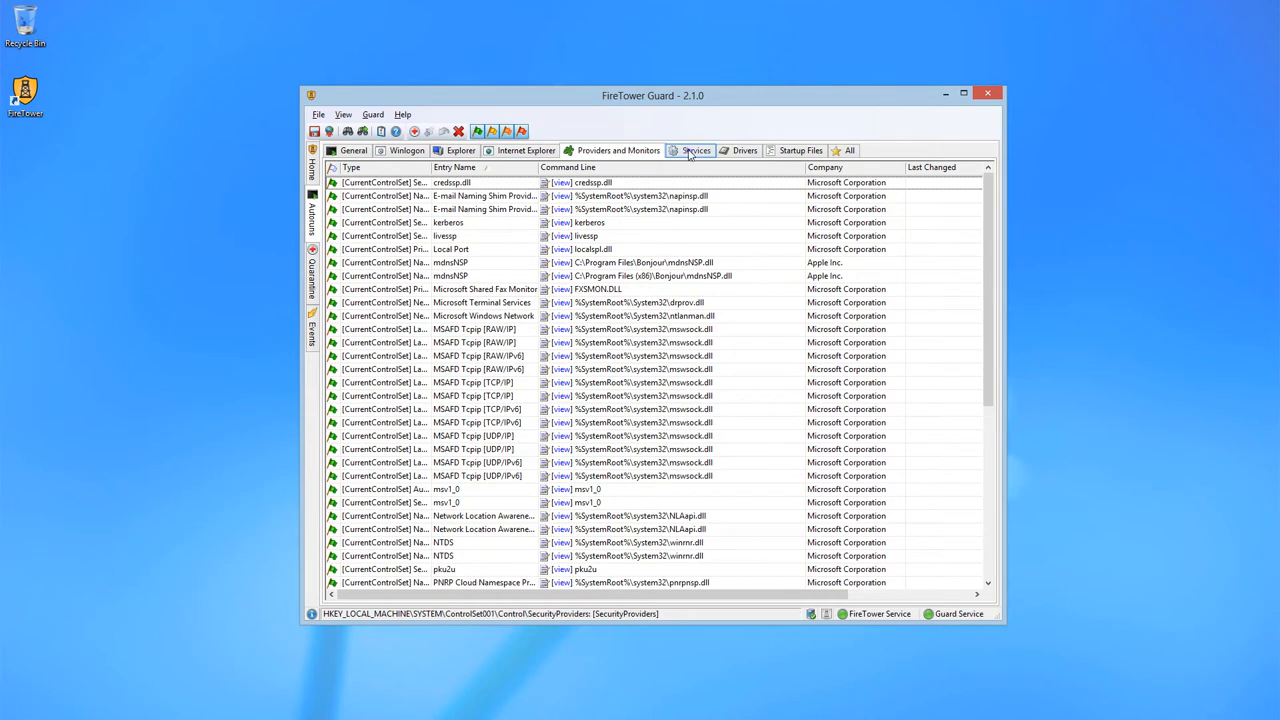
pyautogui.click(744, 150)
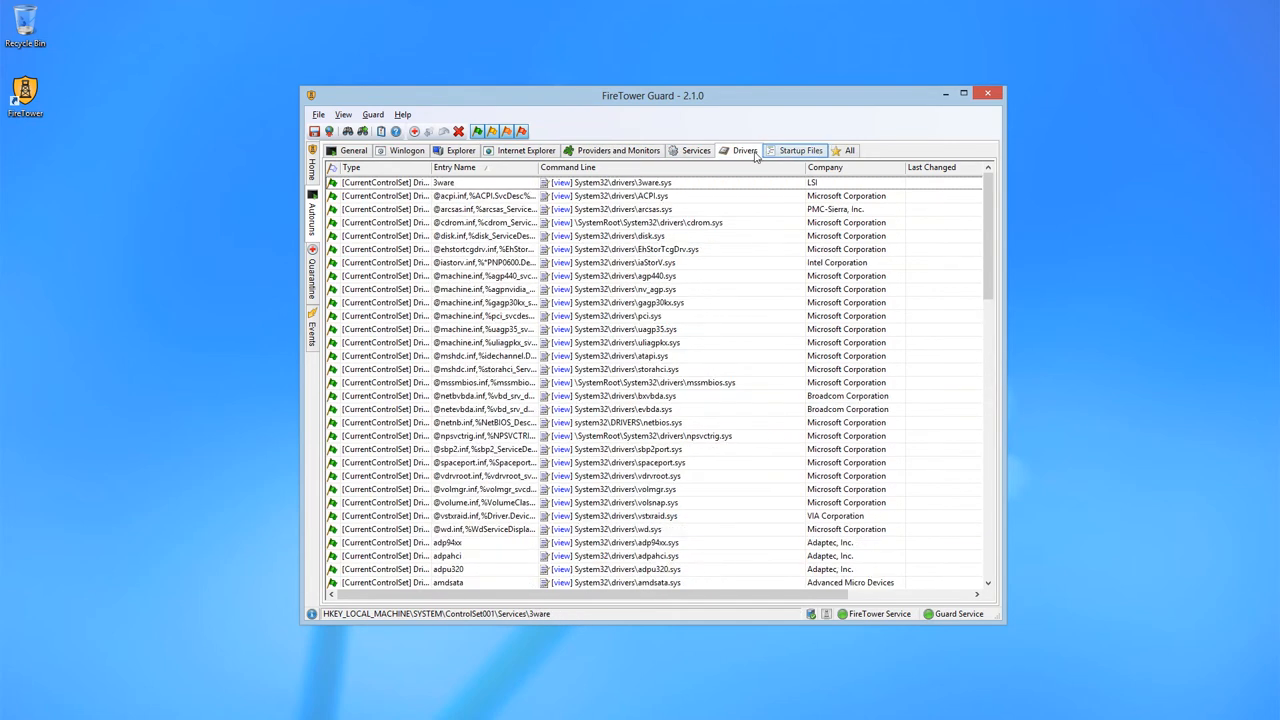
pyautogui.click(800, 150)
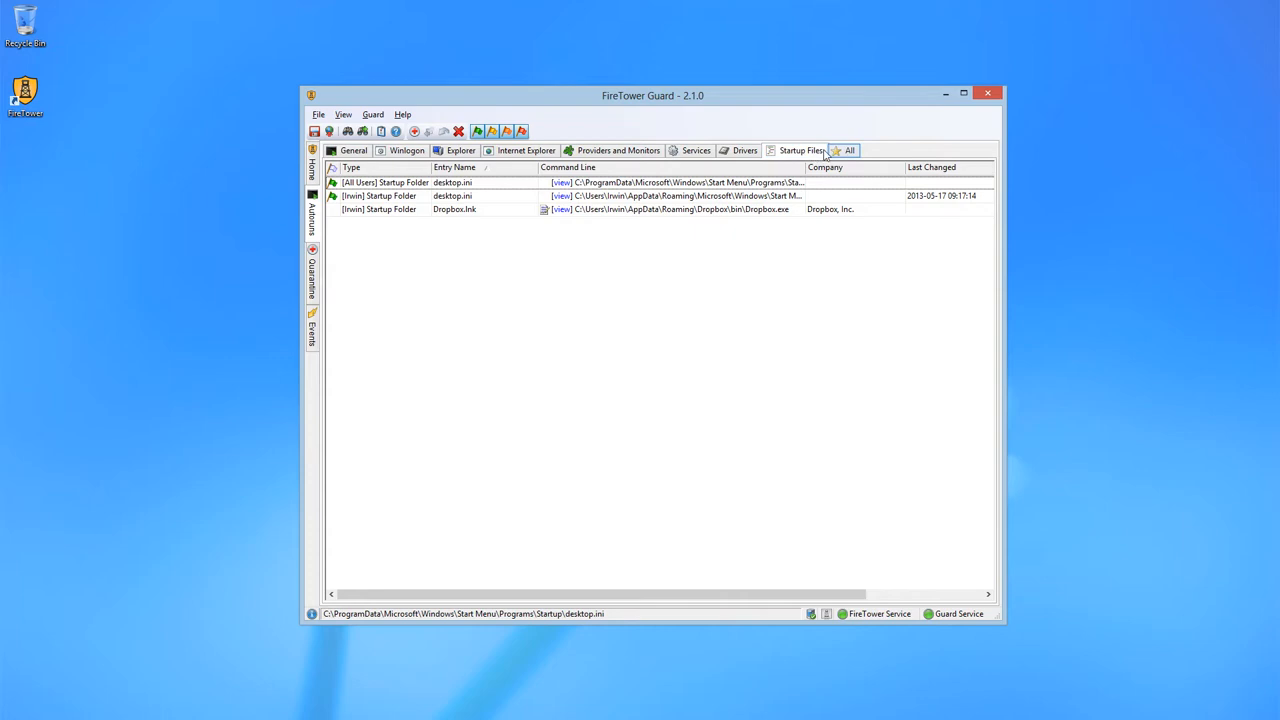
pyautogui.click(848, 150)
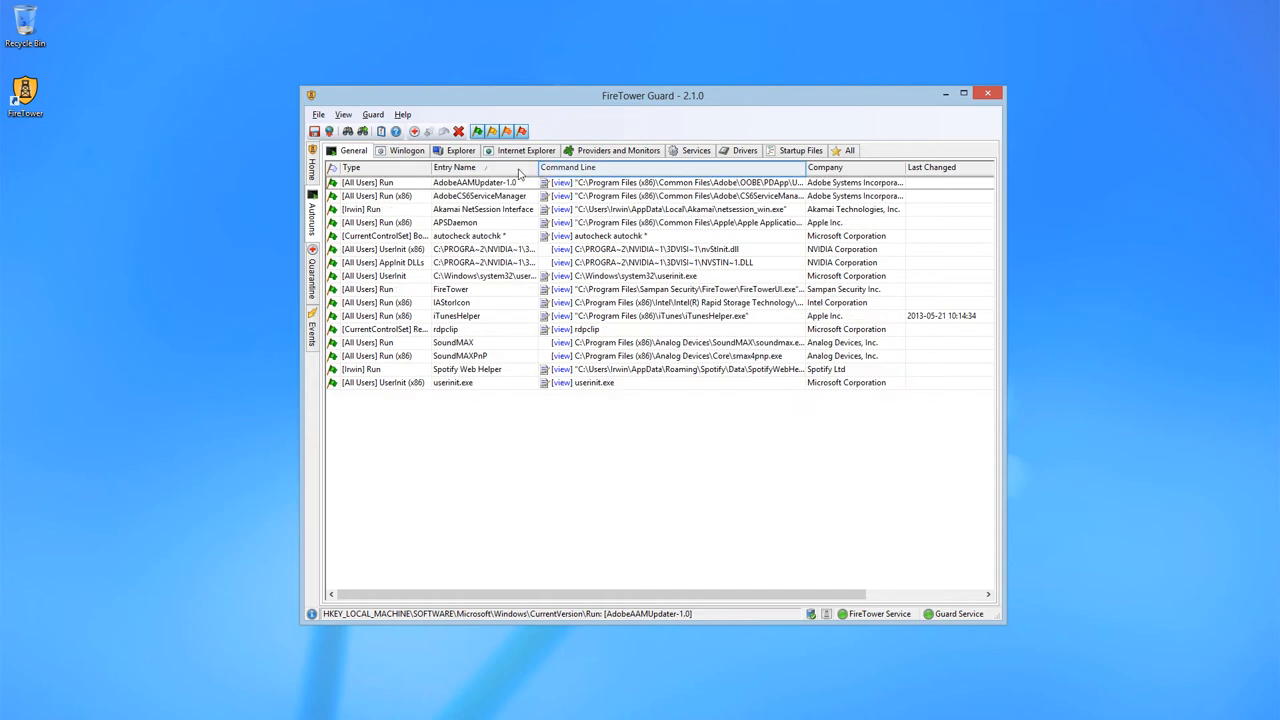
pyautogui.click(456, 168)
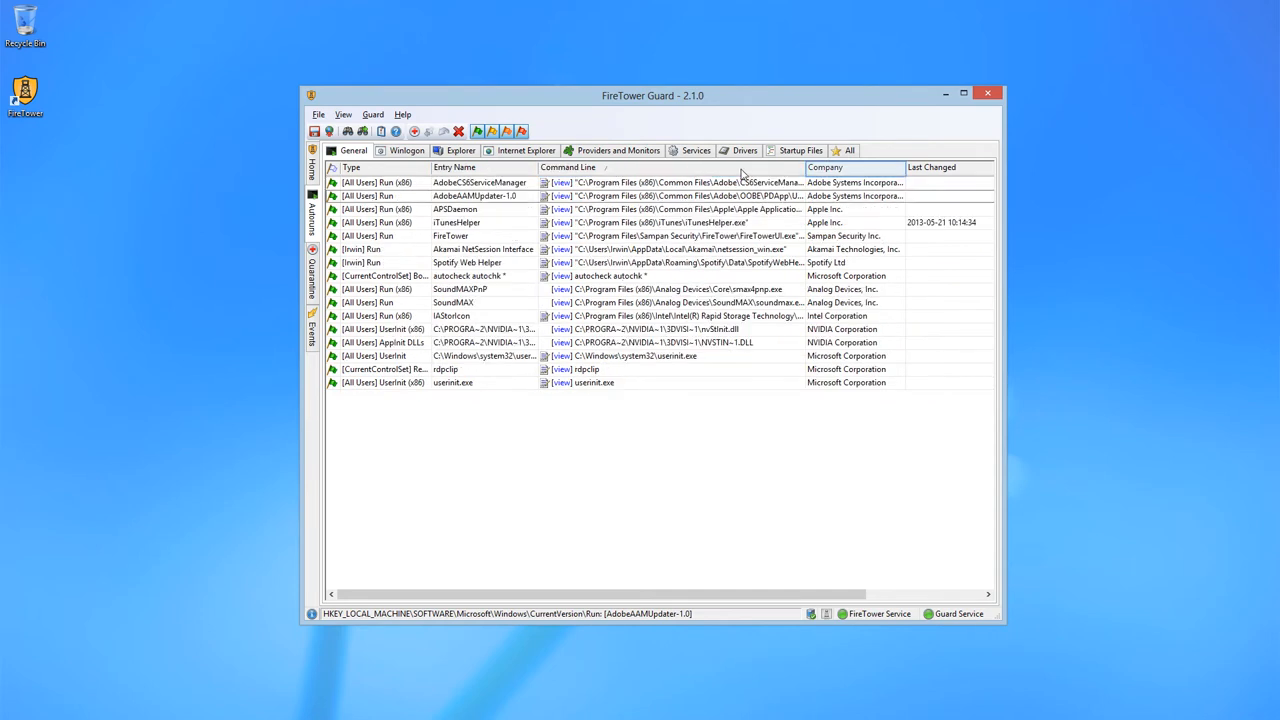
pyautogui.click(456, 168)
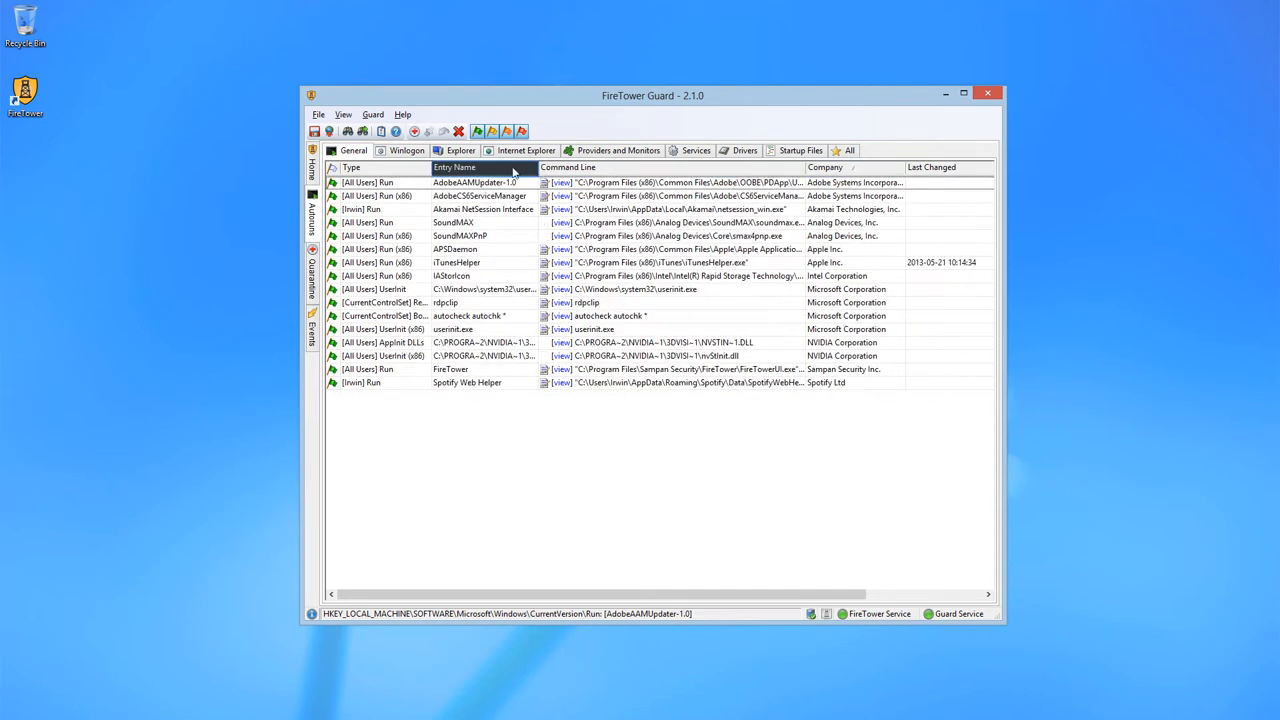
pyautogui.click(456, 168)
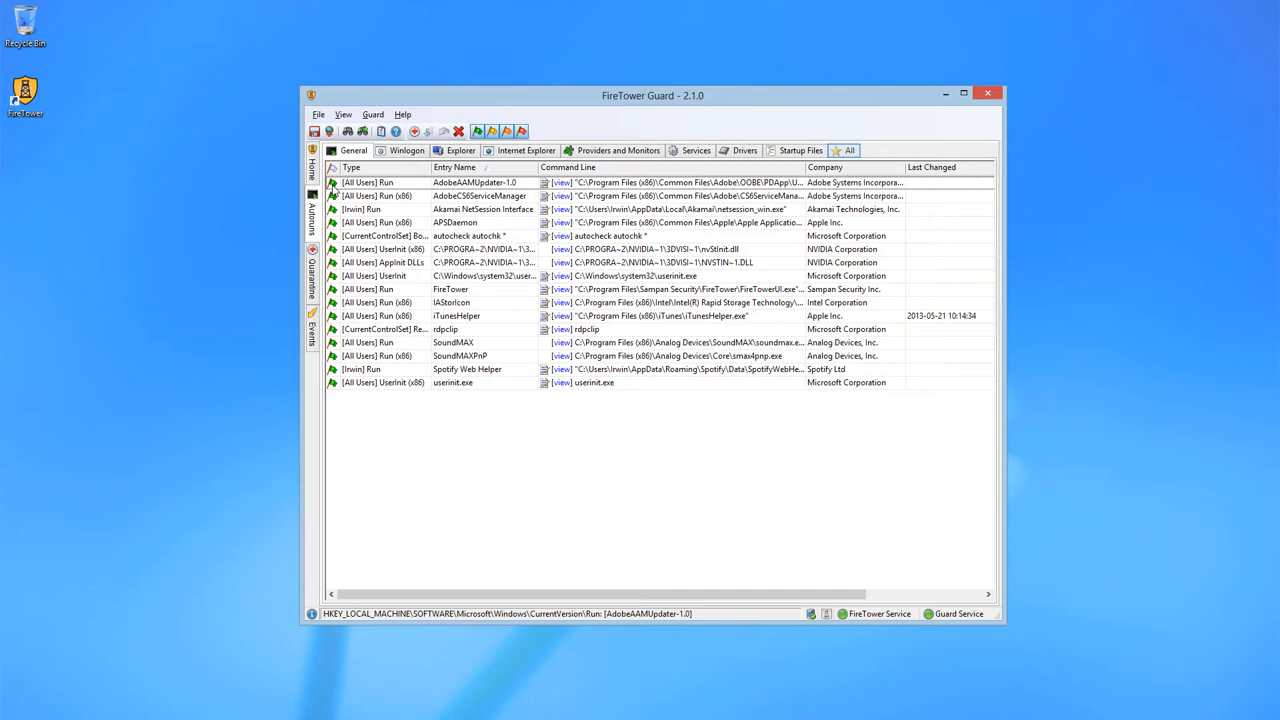
pyautogui.click(848, 150)
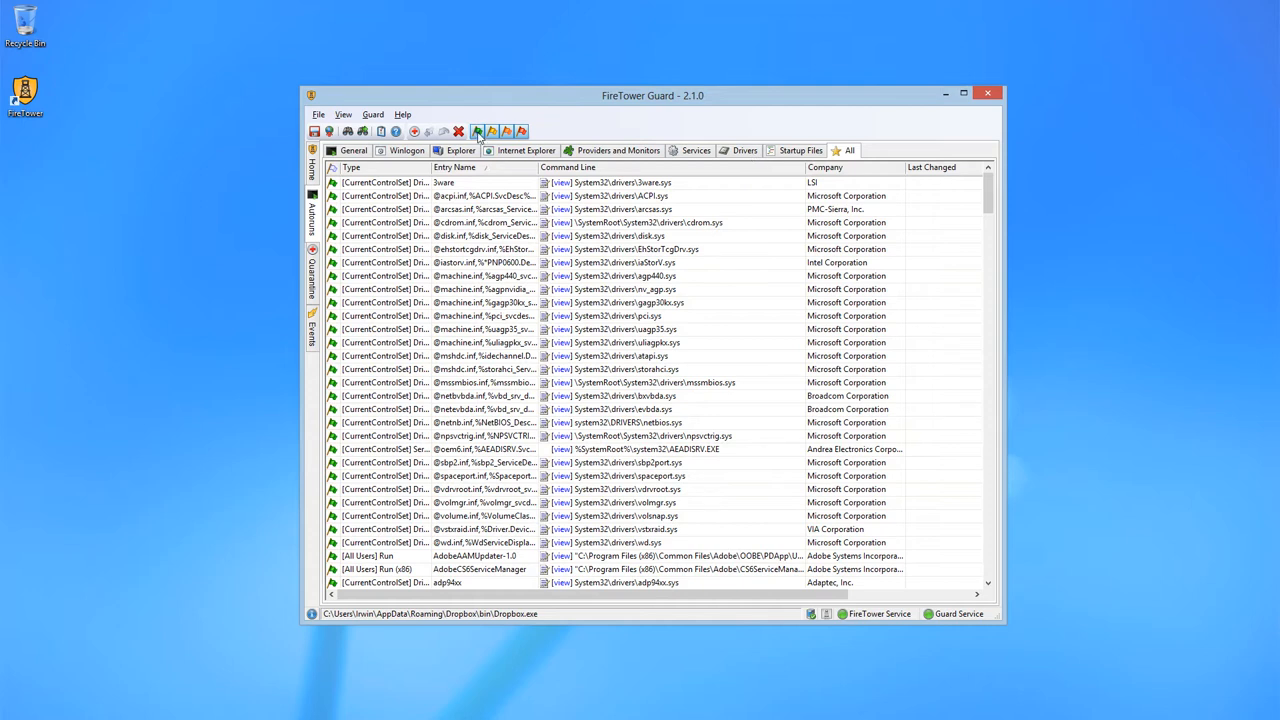
pyautogui.click(476, 132)
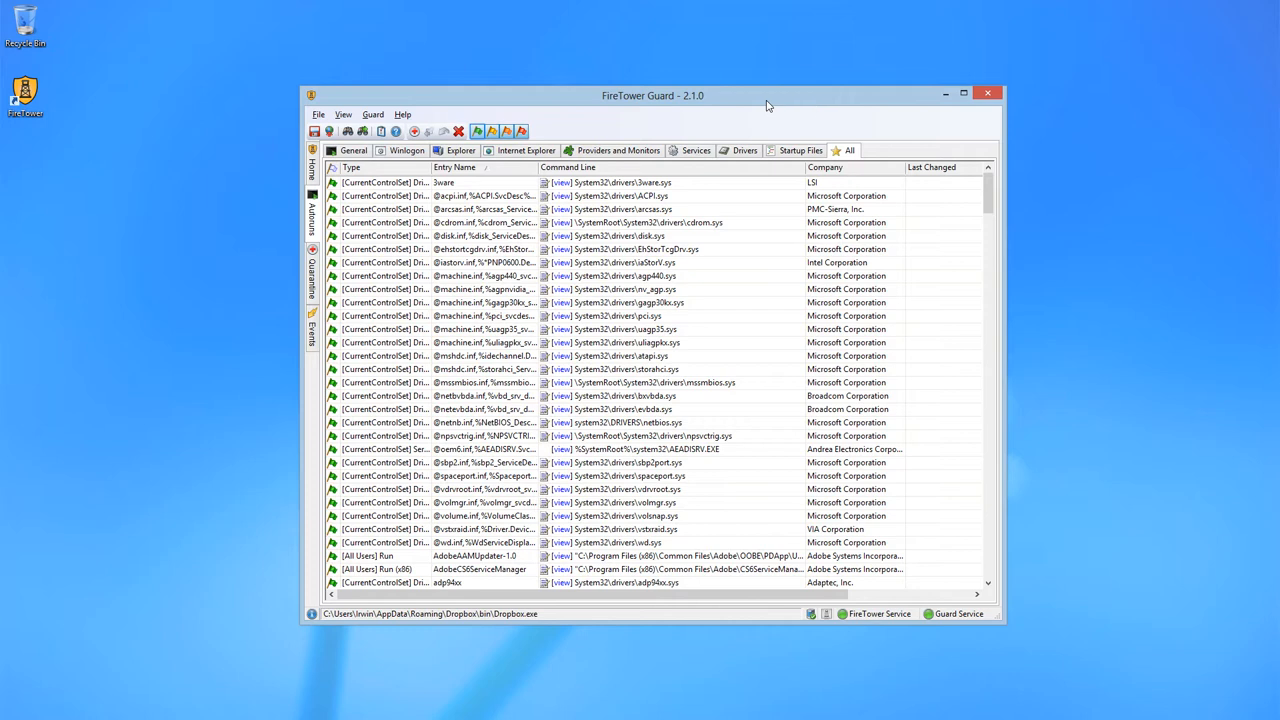
pyautogui.click(478, 132)
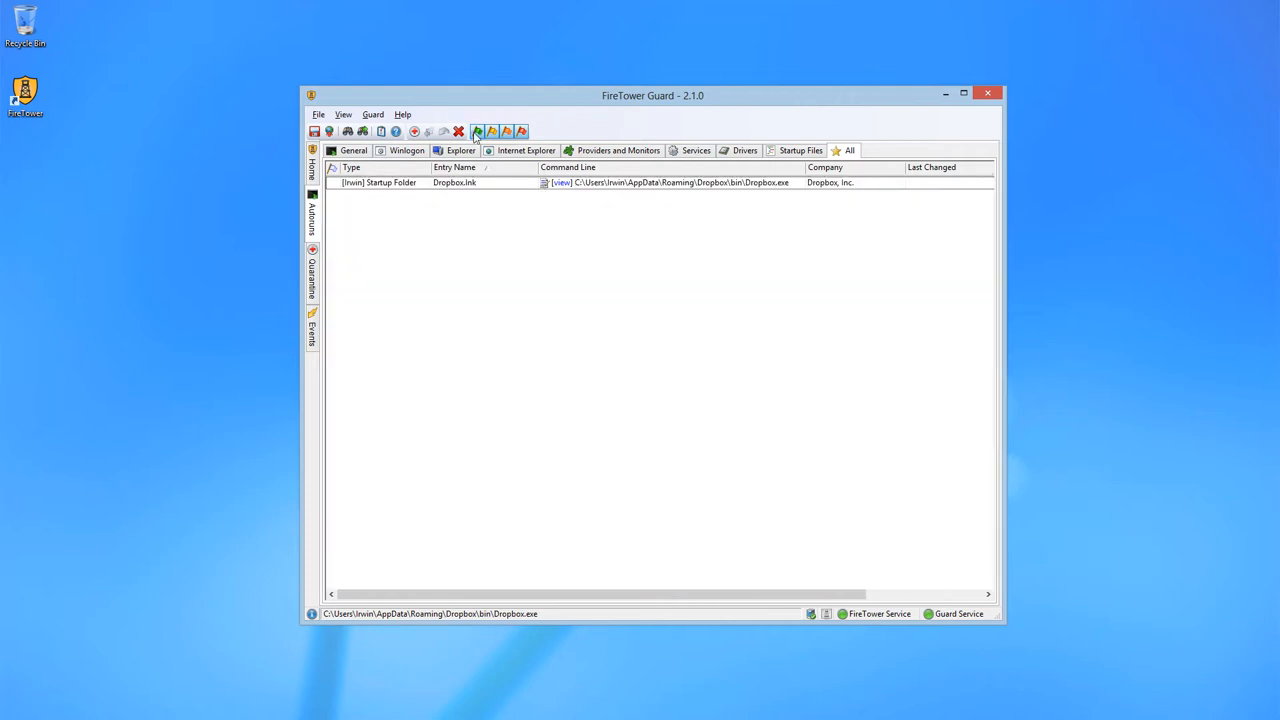
pyautogui.moveTo(484, 136)
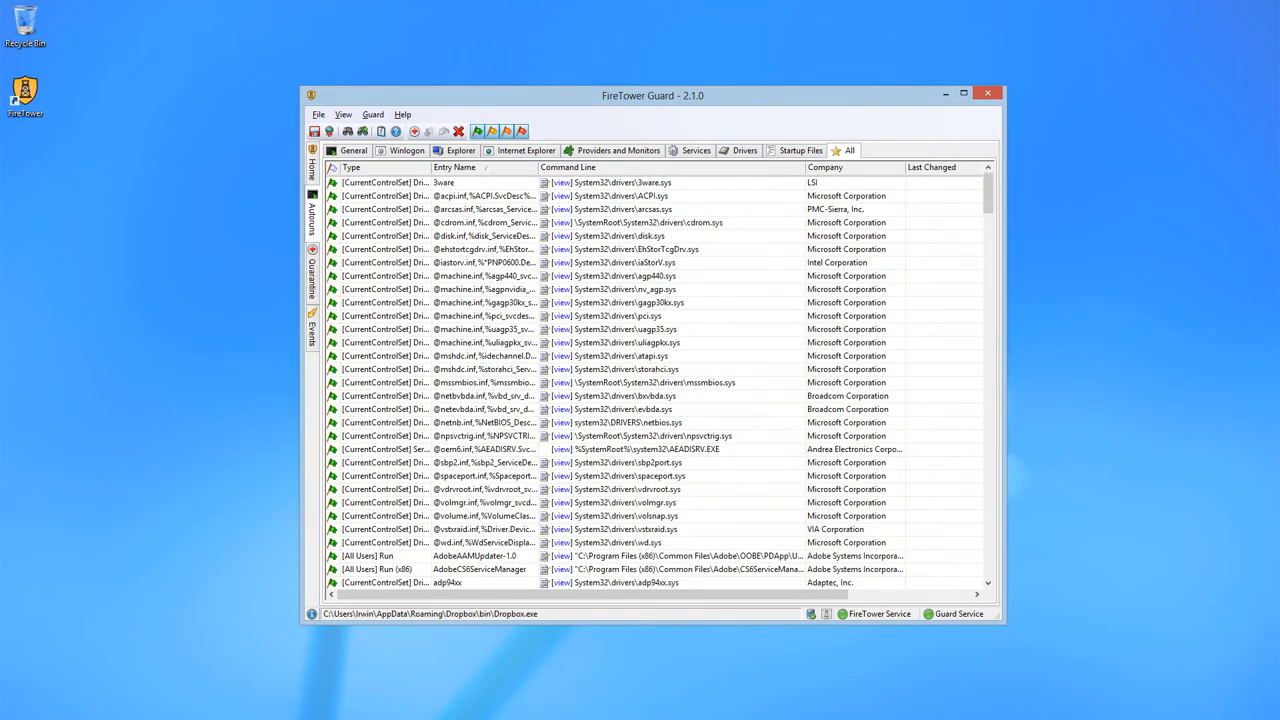
pyautogui.click(352, 150)
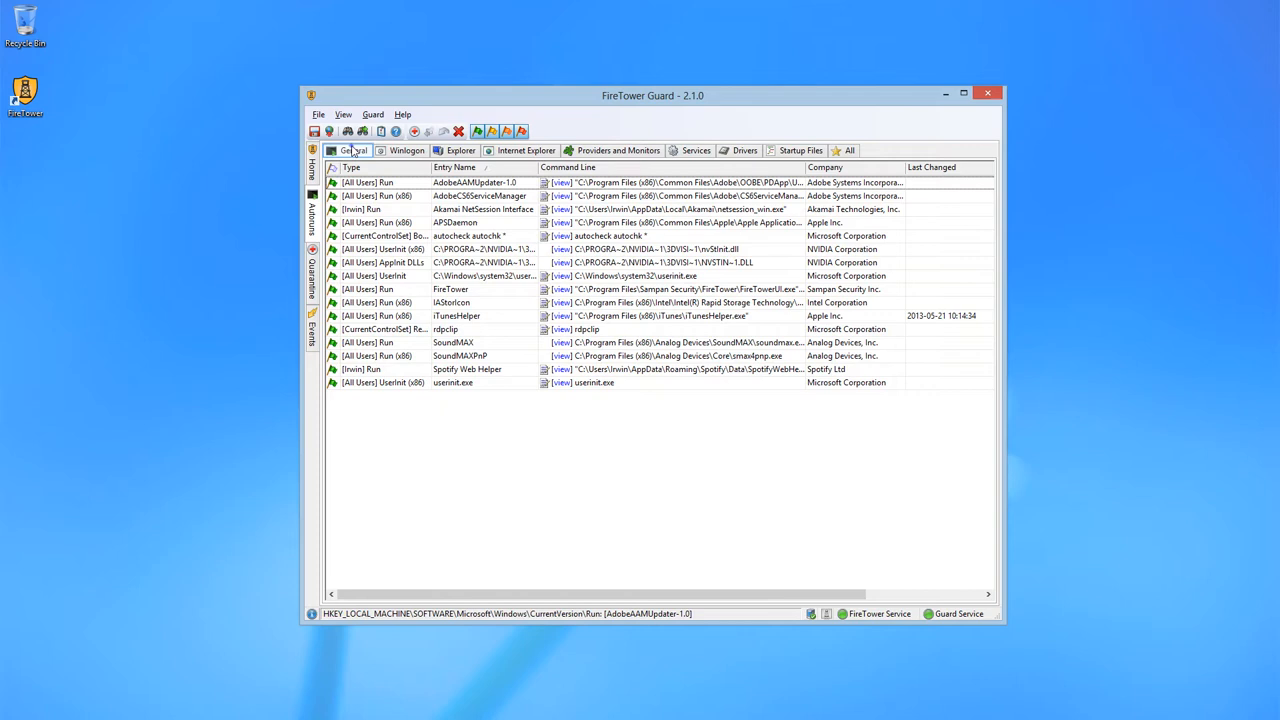
pyautogui.moveTo(560, 192)
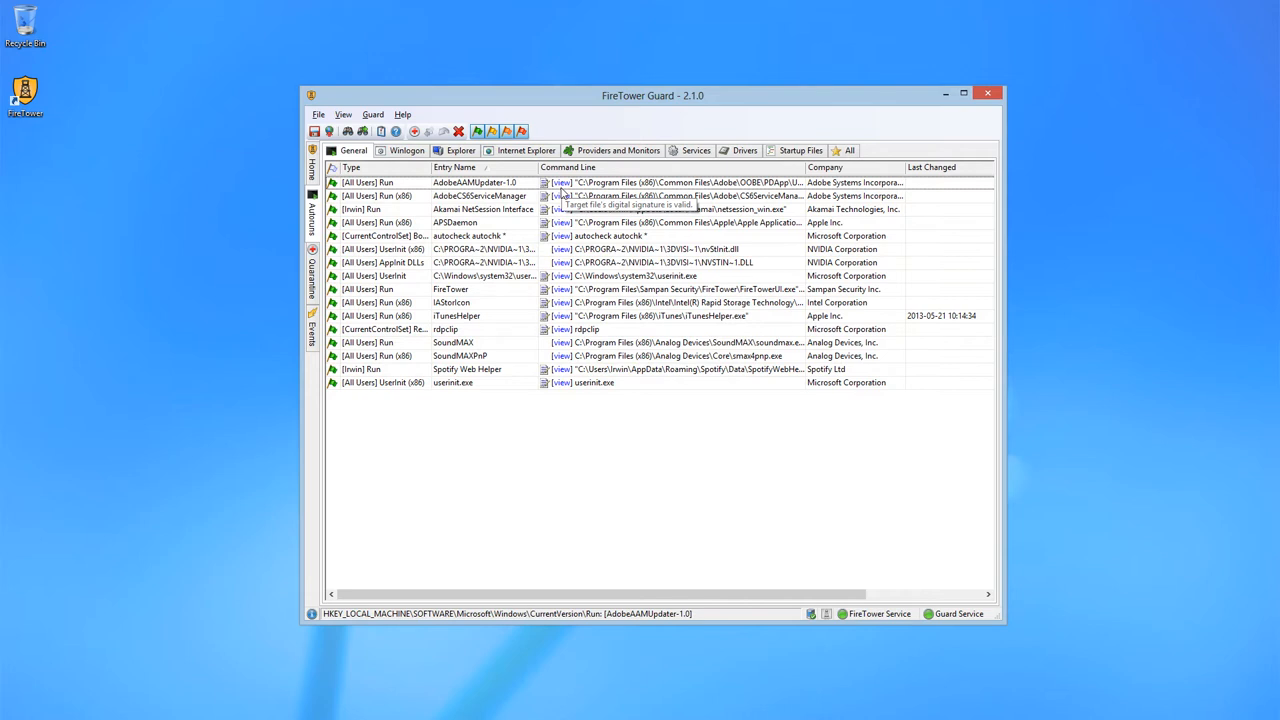
pyautogui.click(650, 316)
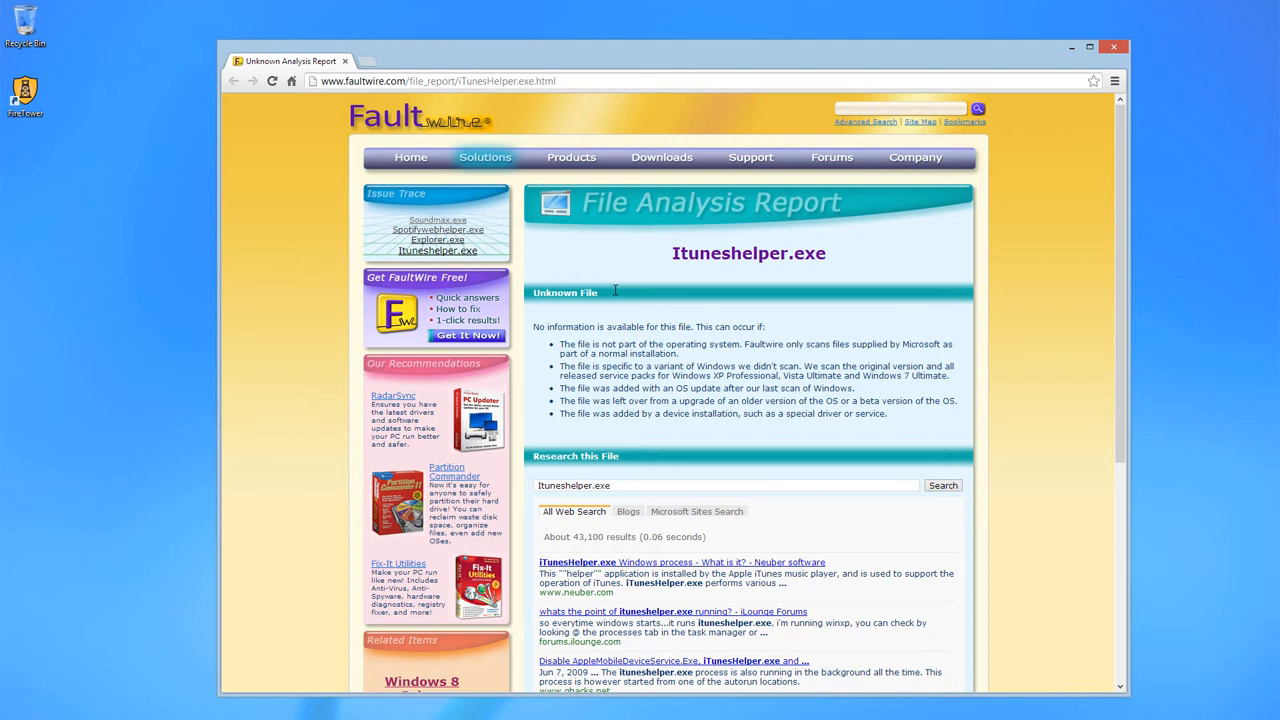
pyautogui.moveTo(632, 290)
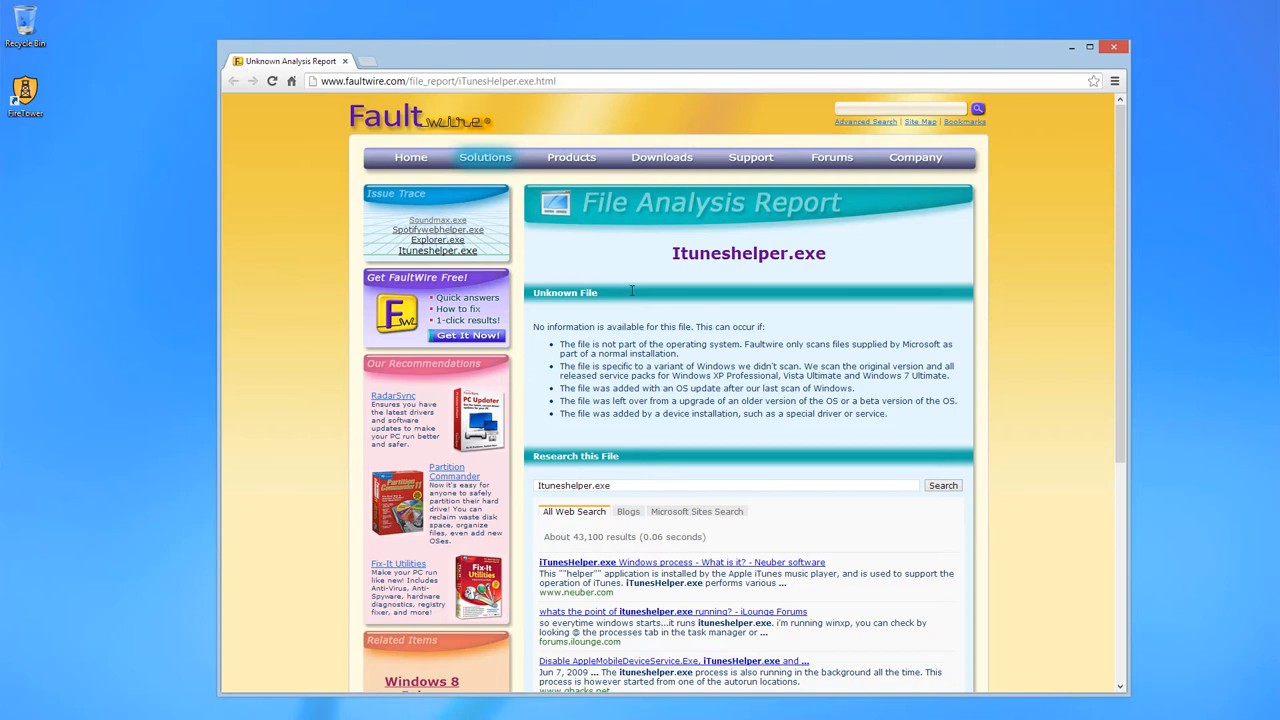
pyautogui.moveTo(700, 328)
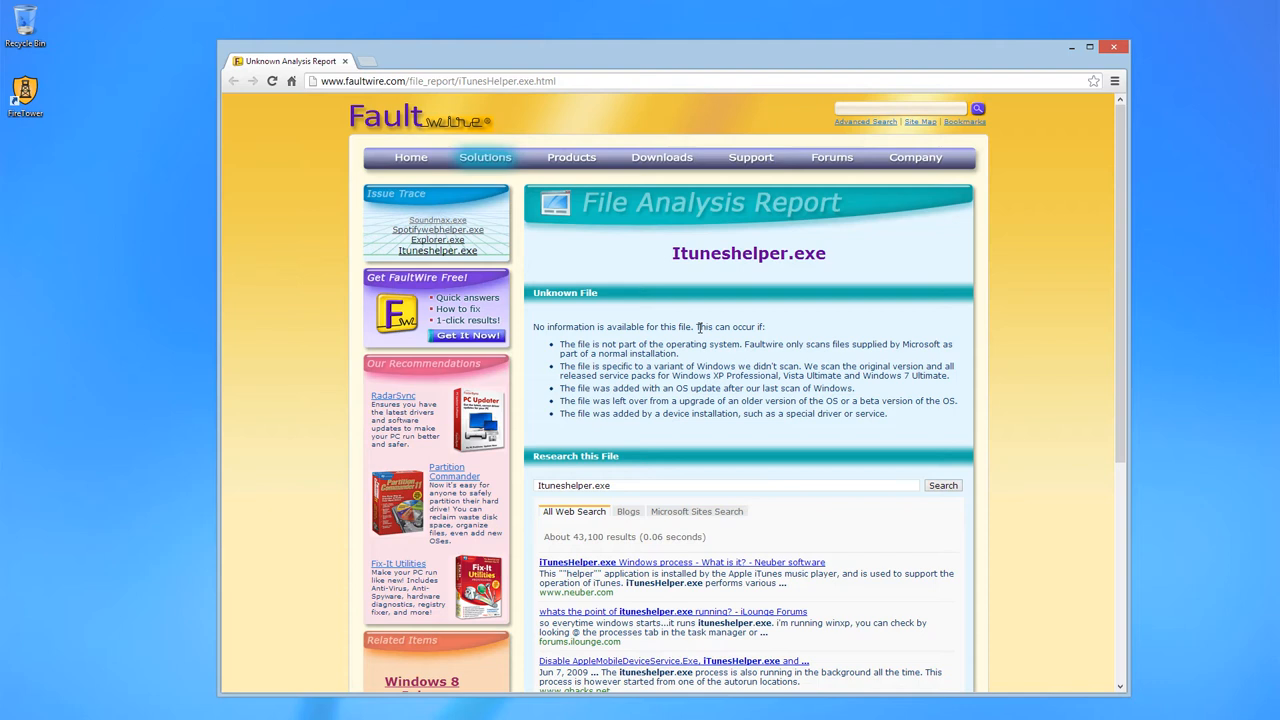
pyautogui.moveTo(752, 350)
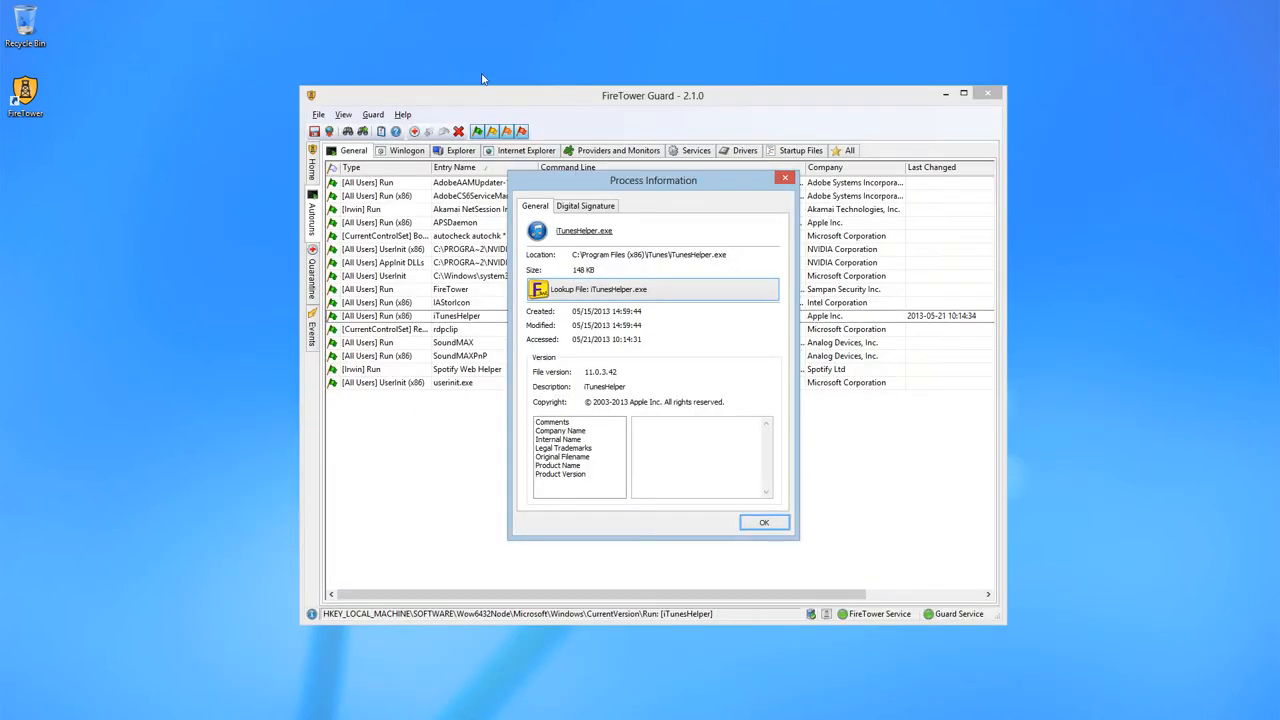
# - Dismiss the iTunesHelper process details and return to the general startup entries
pyautogui.click(764, 522)
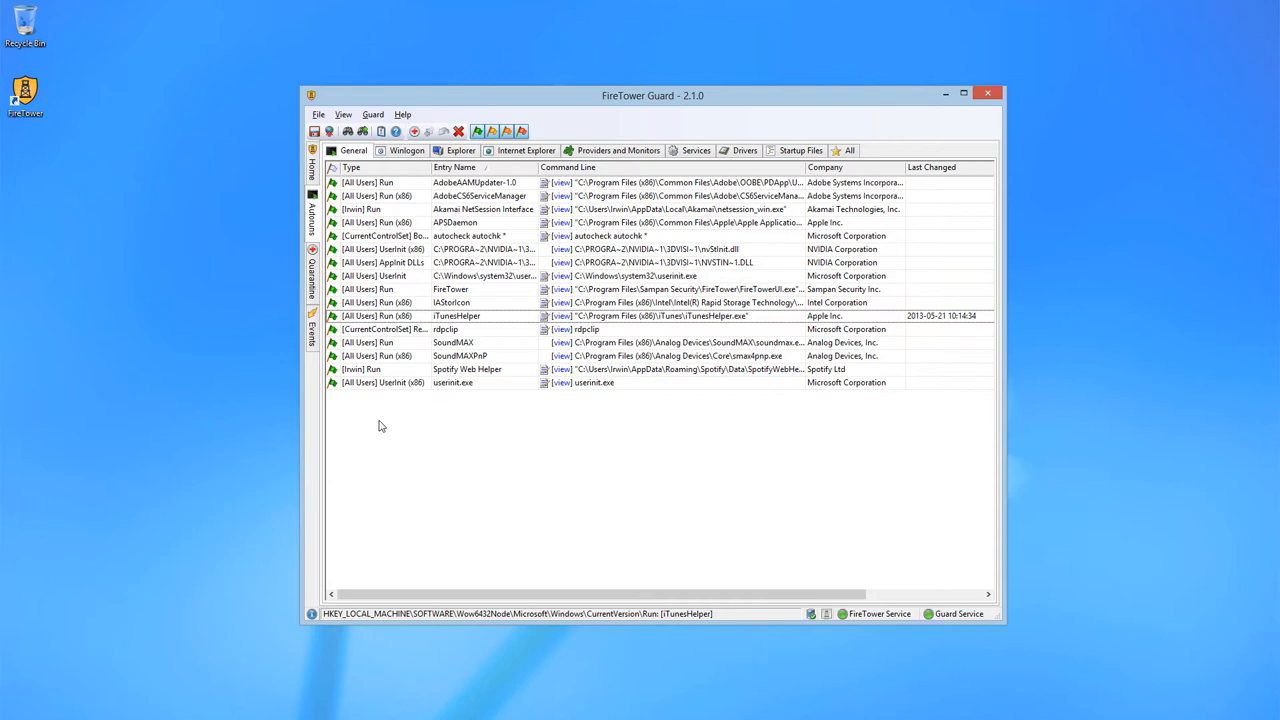
pyautogui.click(312, 270)
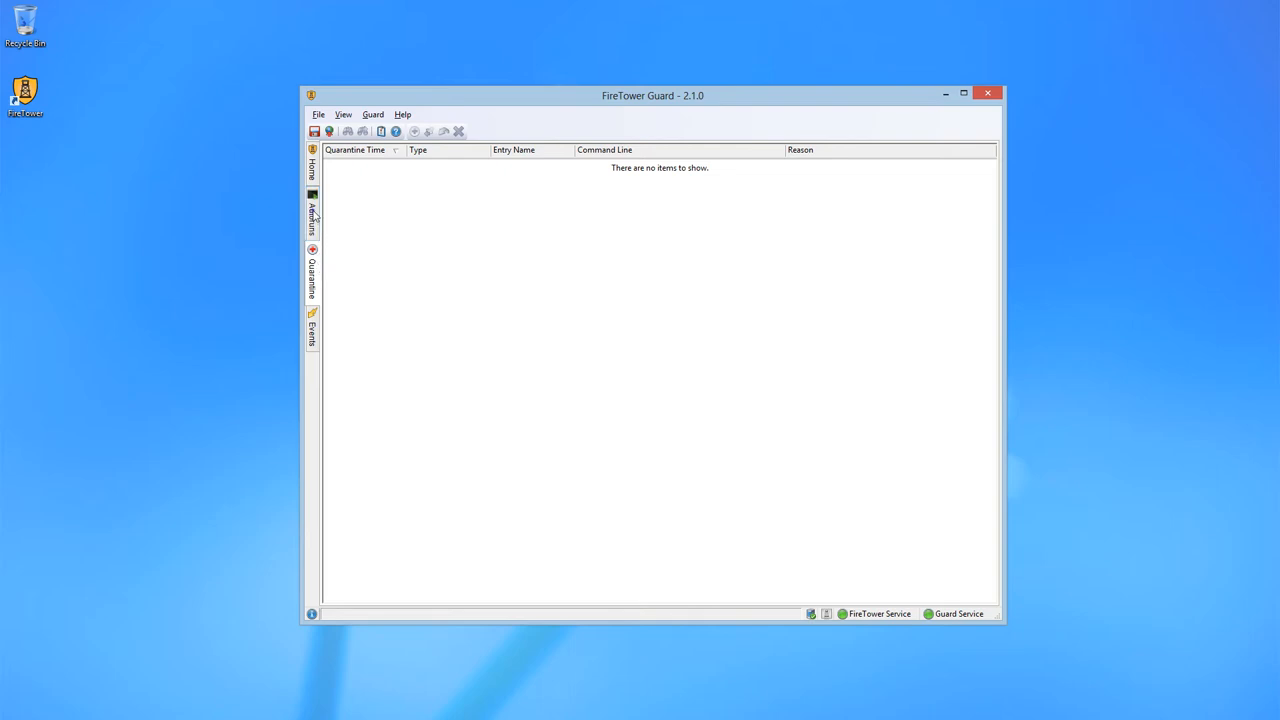
pyautogui.click(312, 212)
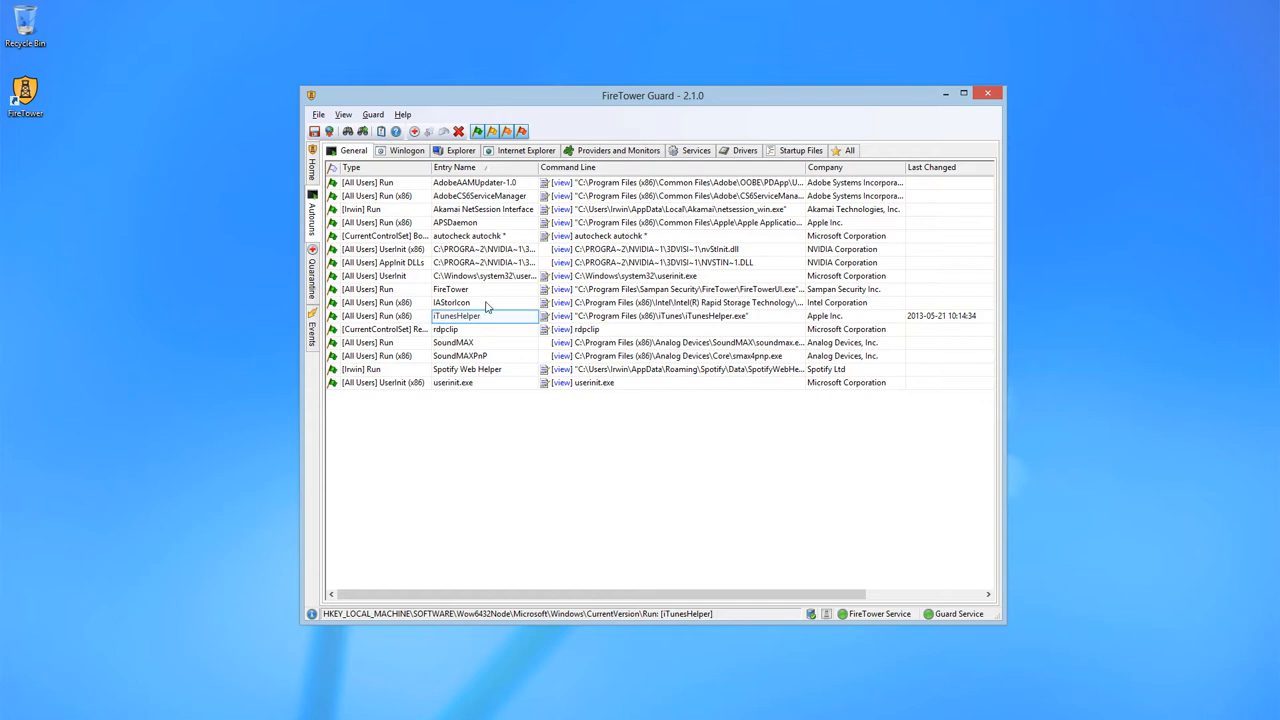
pyautogui.rightClick(484, 316)
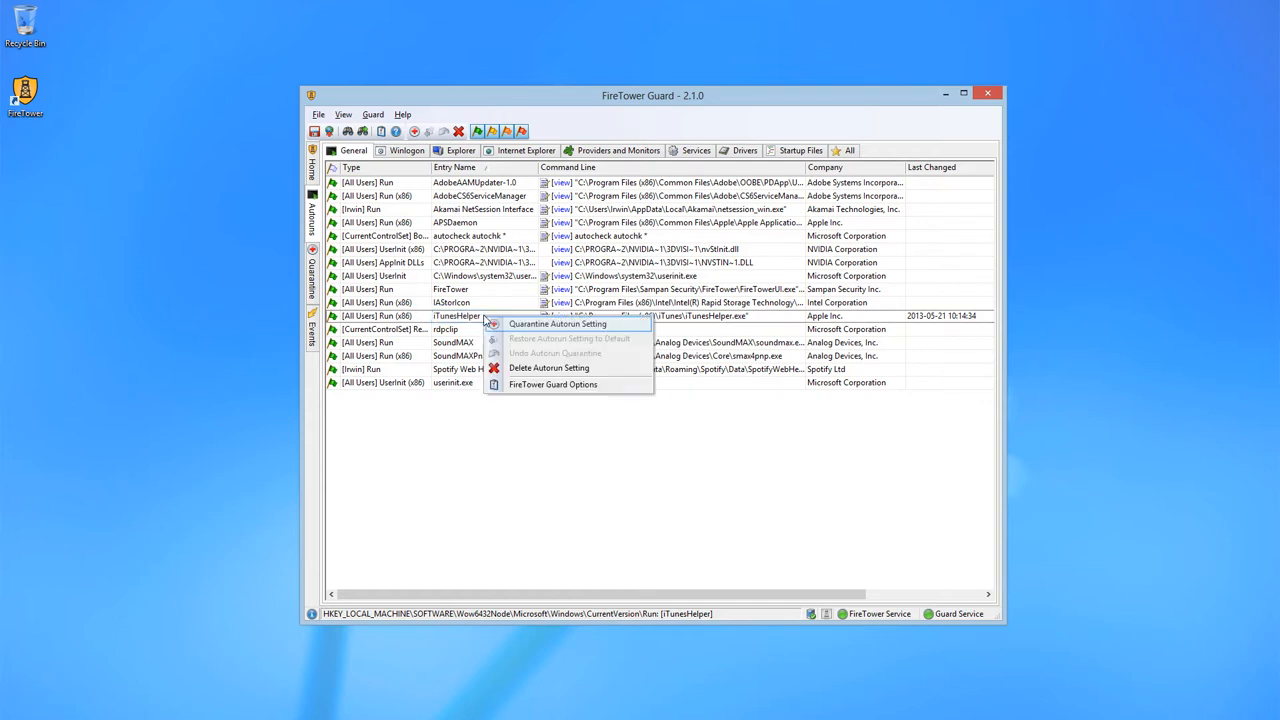
pyautogui.moveTo(518, 322)
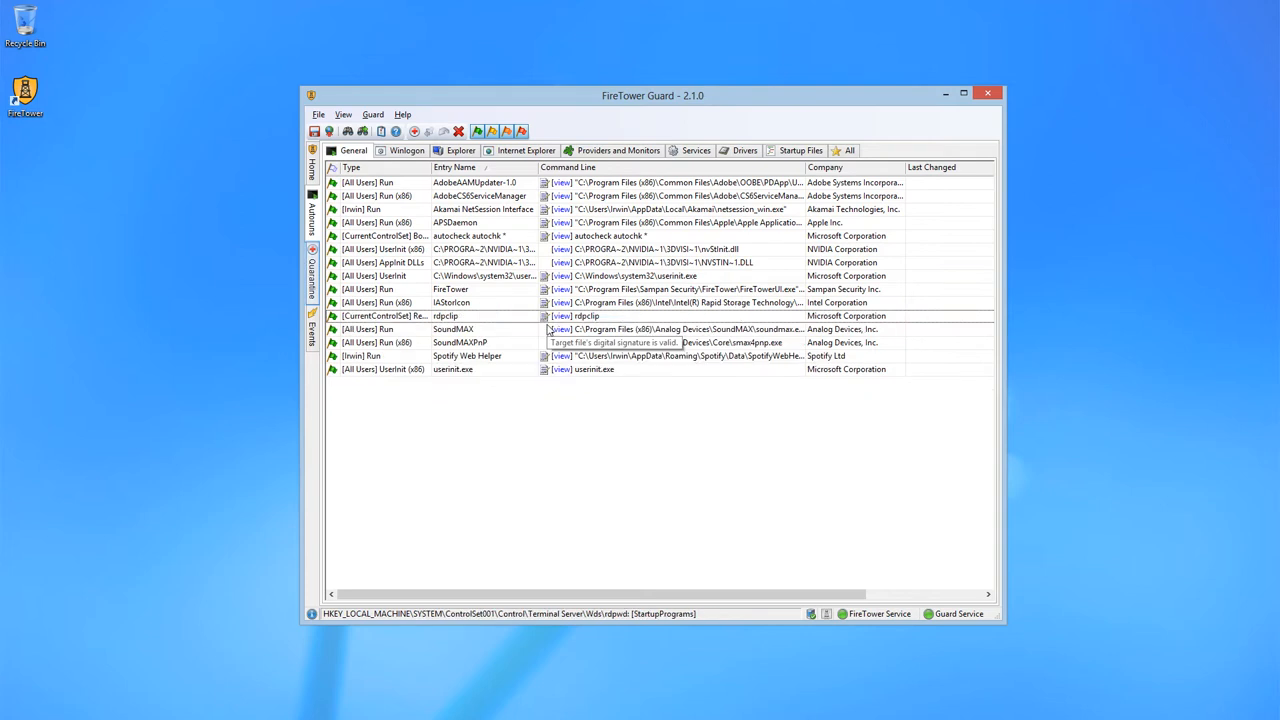
pyautogui.moveTo(344, 304)
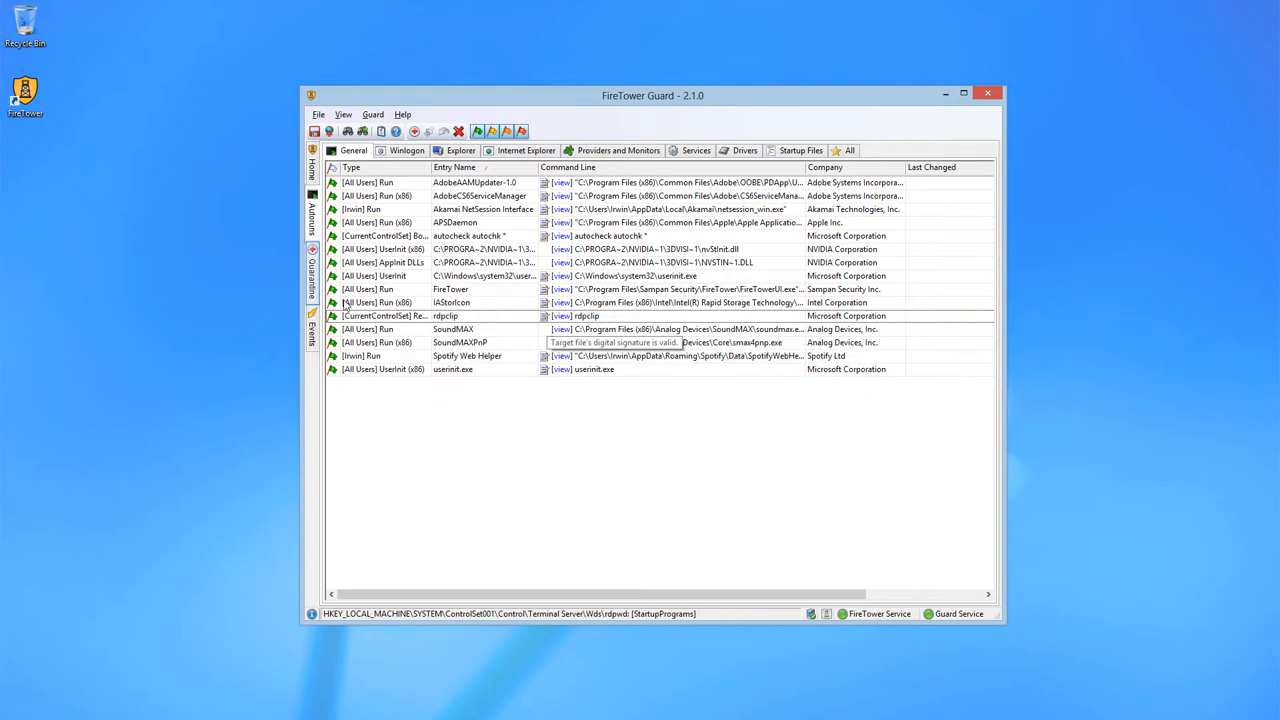
# - Show the quarantined autoruns list containing the iTunesHelper entry
pyautogui.click(312, 270)
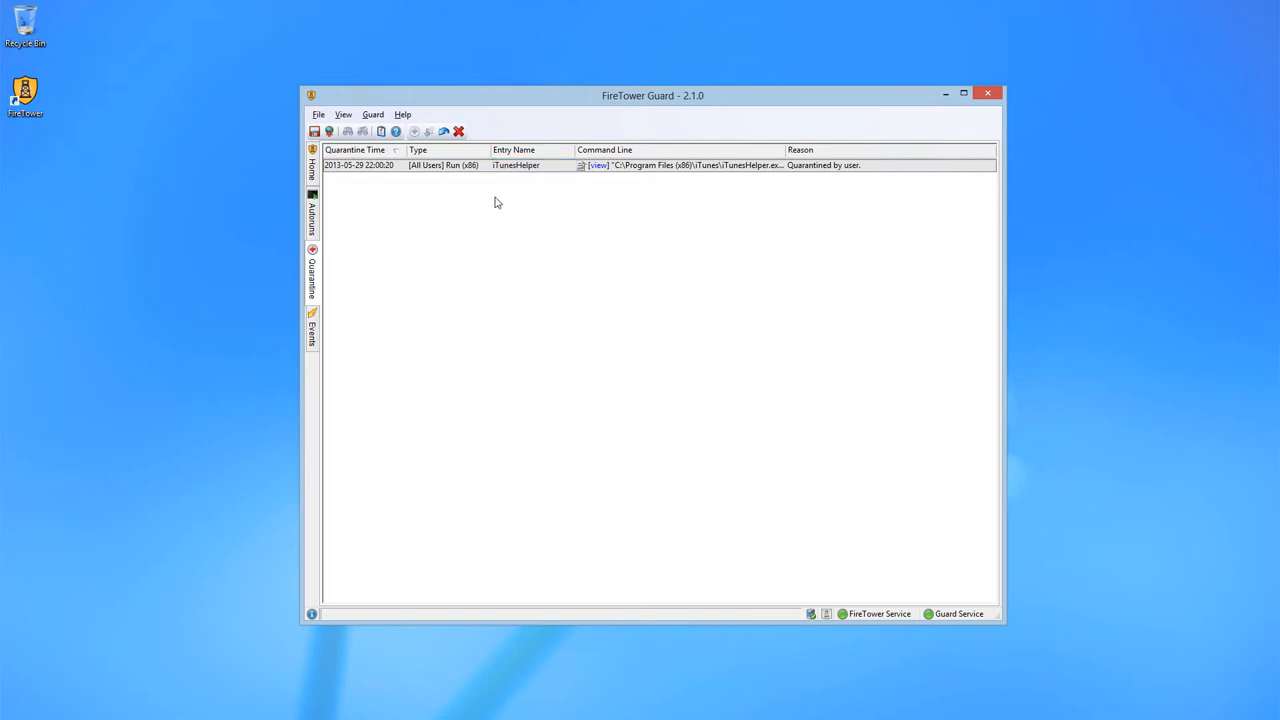
# - Undo the iTunesHelper quarantine and confirm it is back in the autoruns list
pyautogui.rightClick(516, 164)
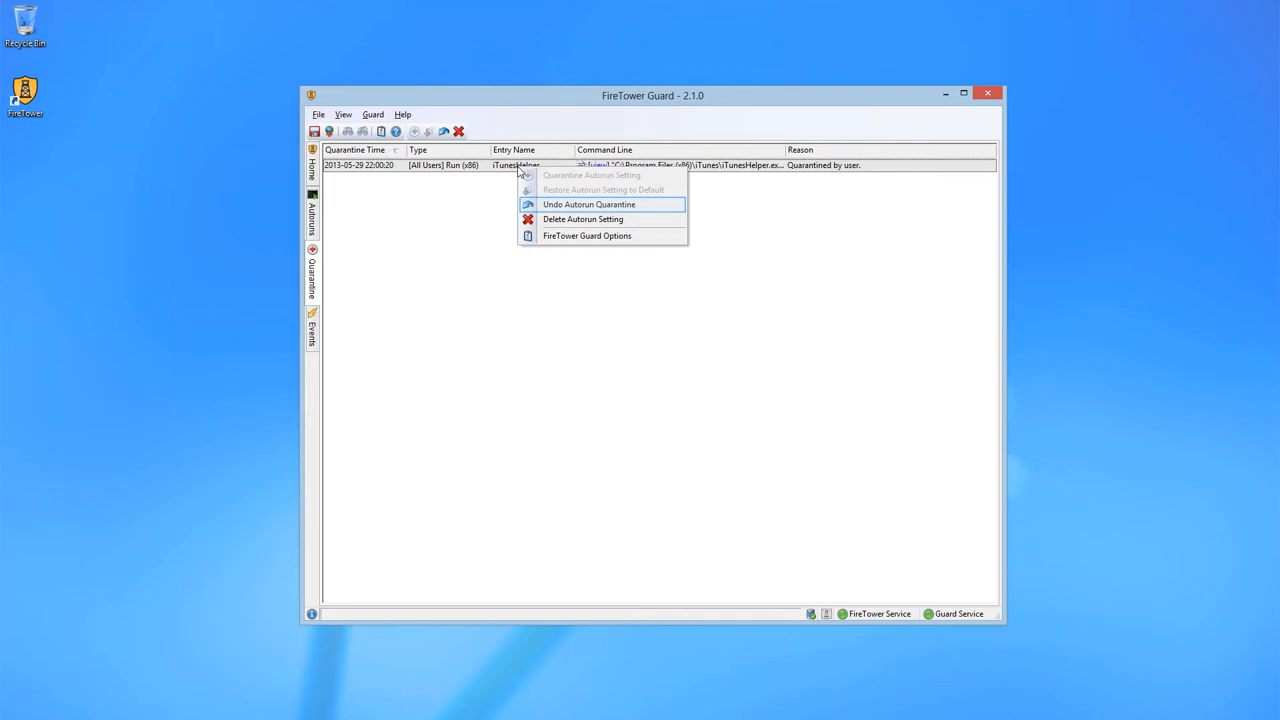
pyautogui.moveTo(576, 206)
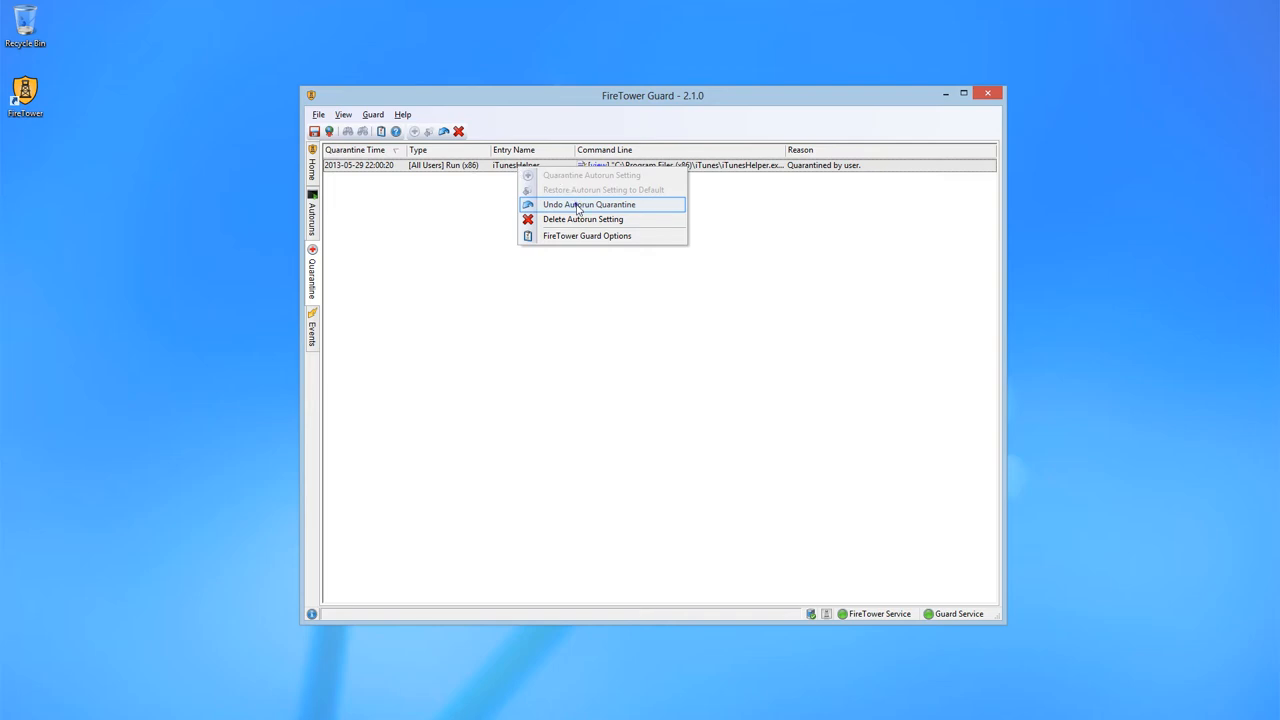
pyautogui.click(588, 204)
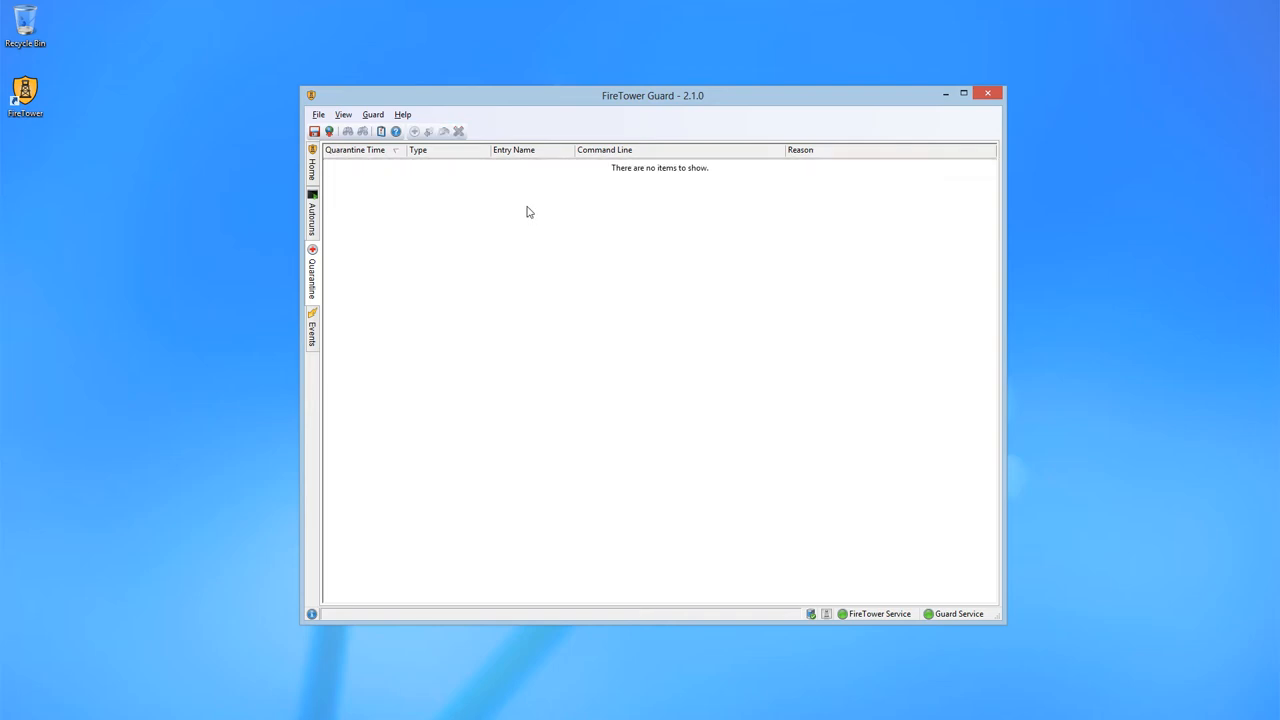
pyautogui.click(312, 216)
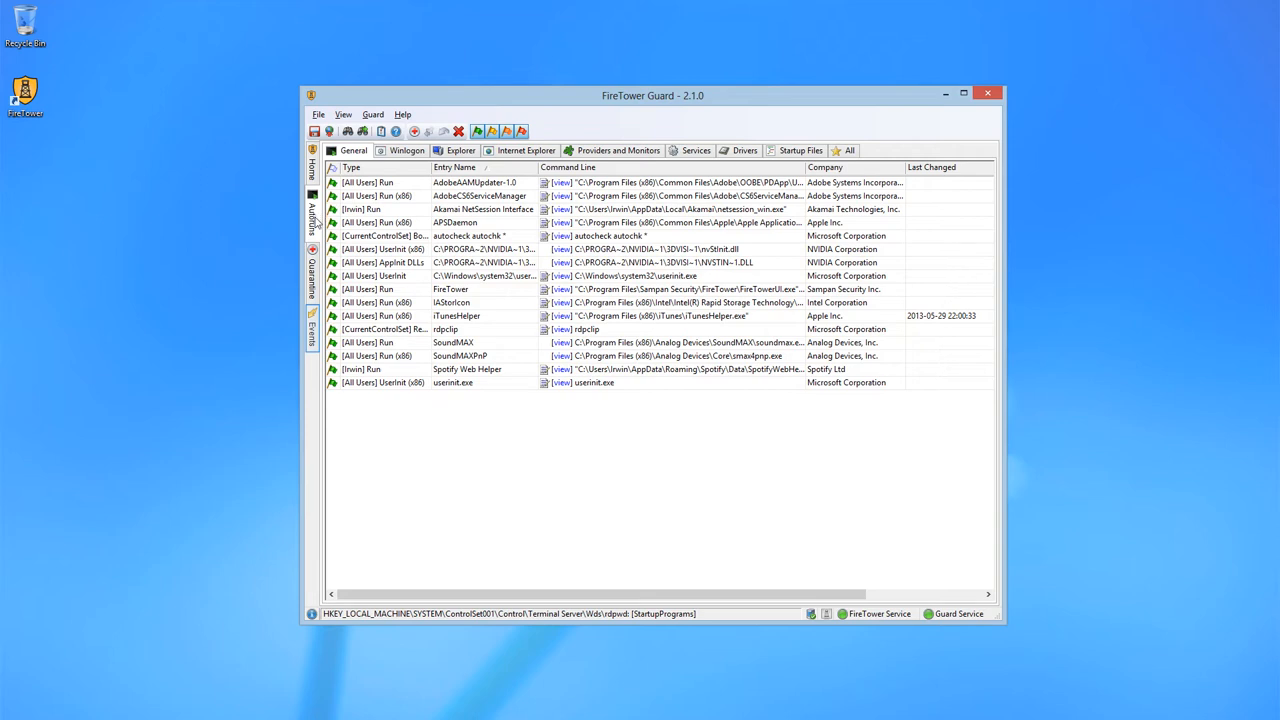
# - Review the iTunesHelper Autorun Created and Deleted events, then return to the home overview
pyautogui.click(312, 332)
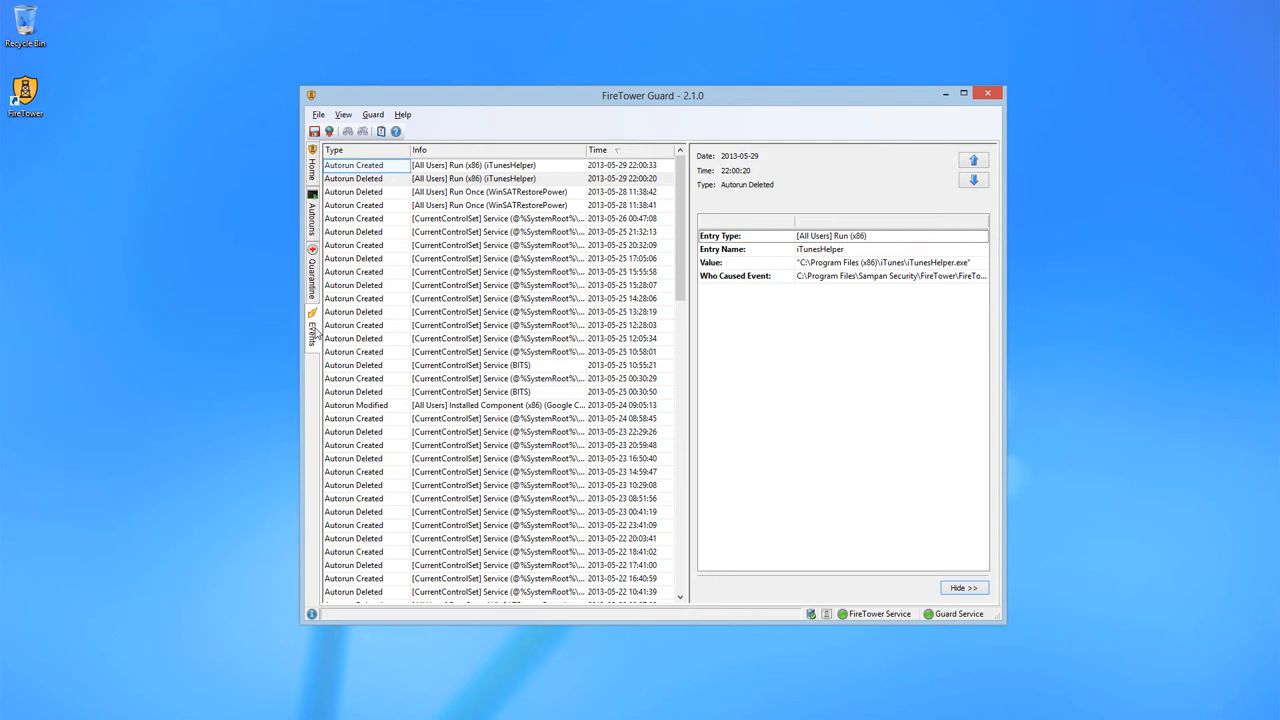
pyautogui.click(476, 164)
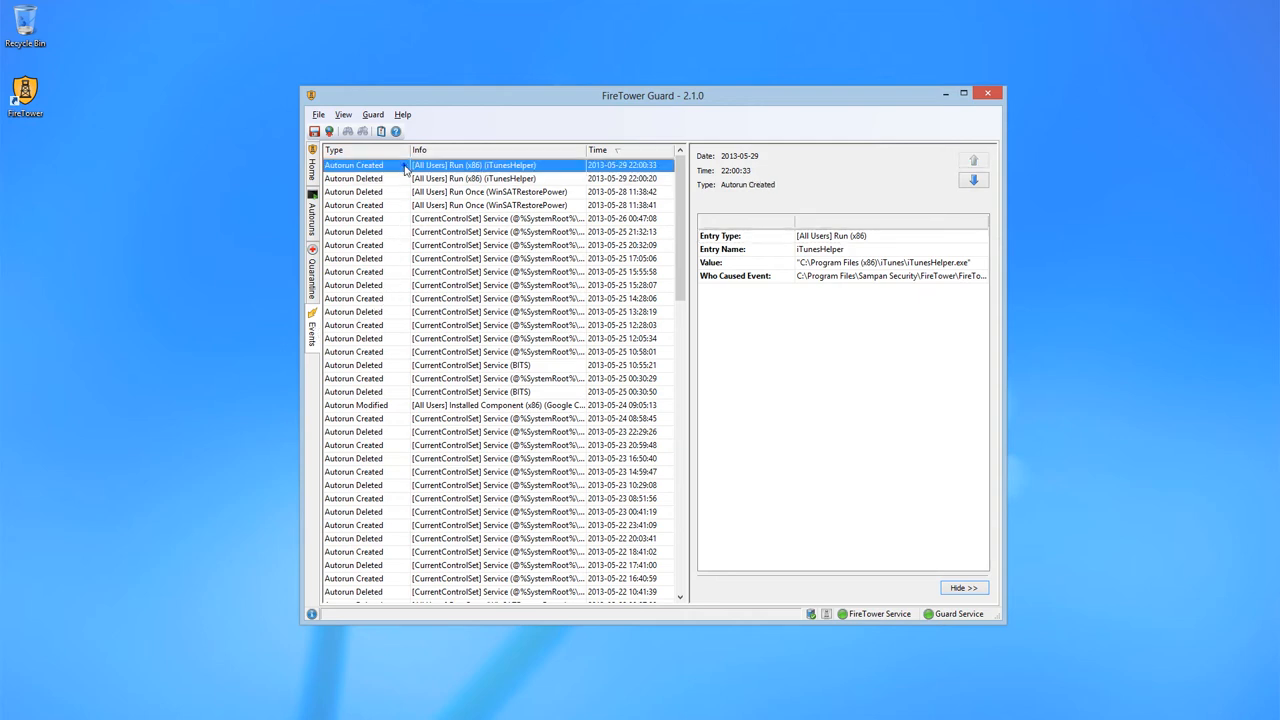
pyautogui.click(470, 178)
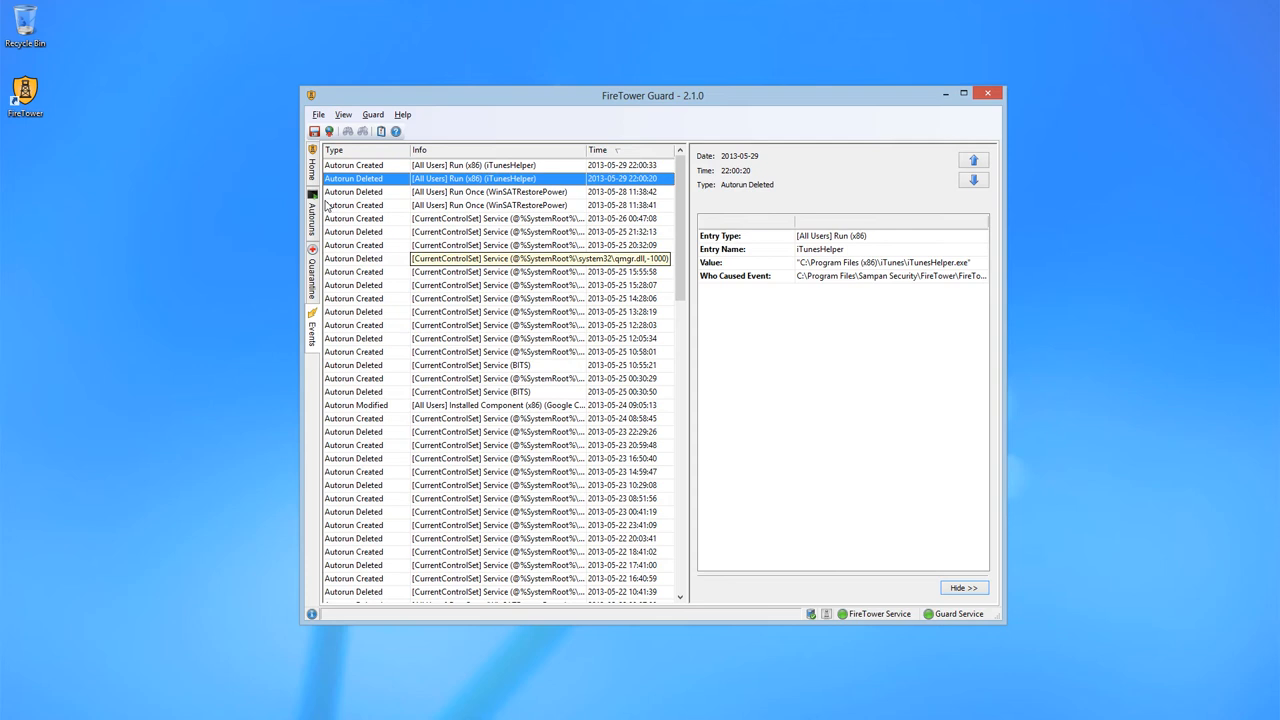
pyautogui.click(312, 160)
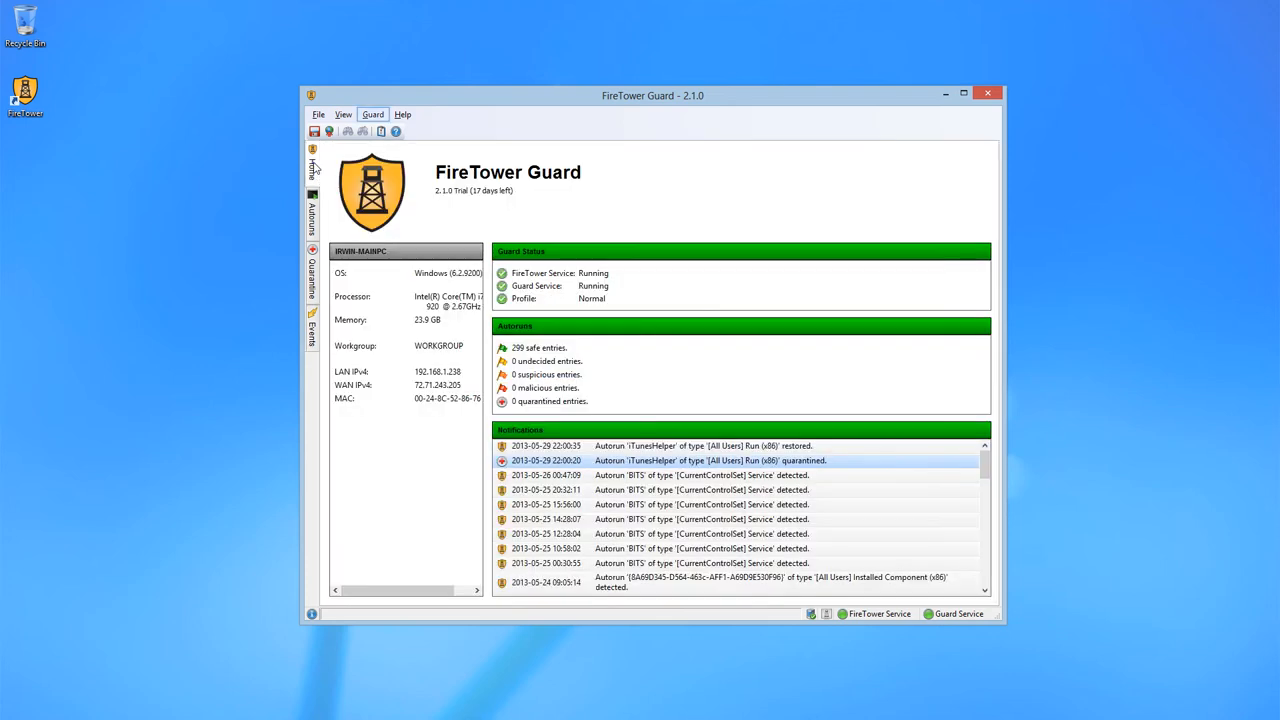
pyautogui.moveTo(364, 152)
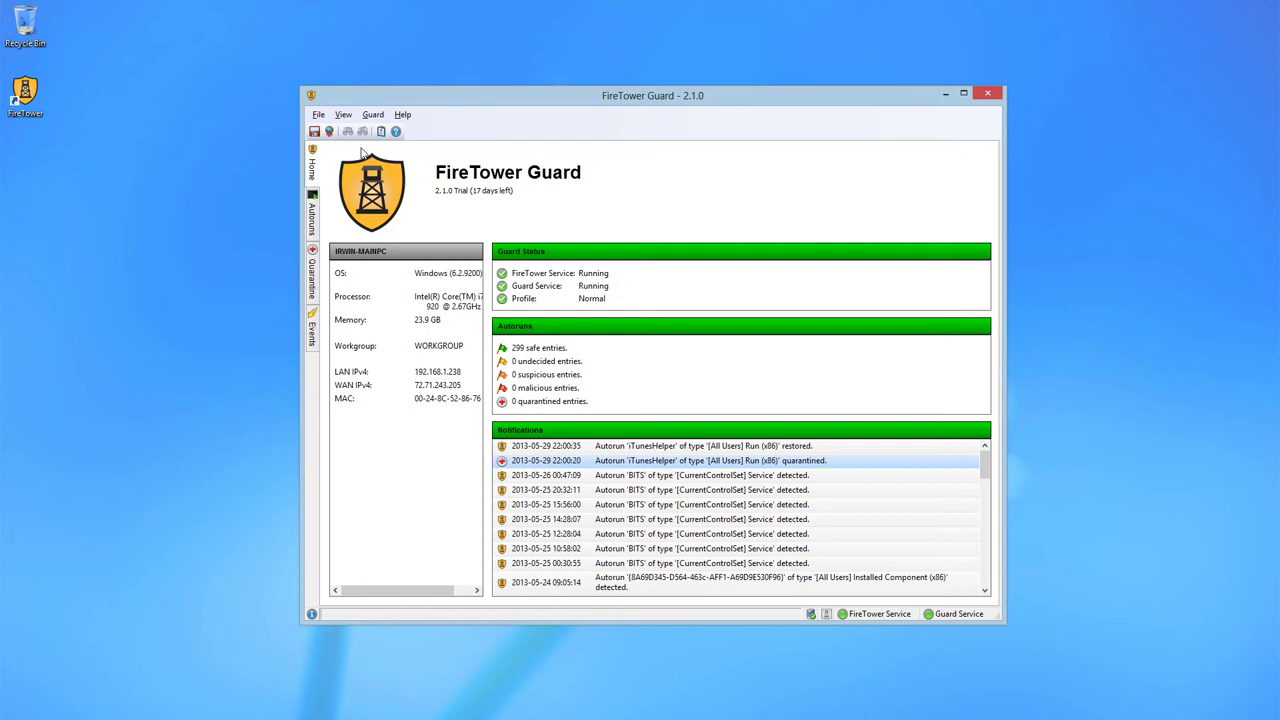
# - Bring up FireTower Guard Options from the Guard menu, showing the Normal security profile
pyautogui.click(372, 114)
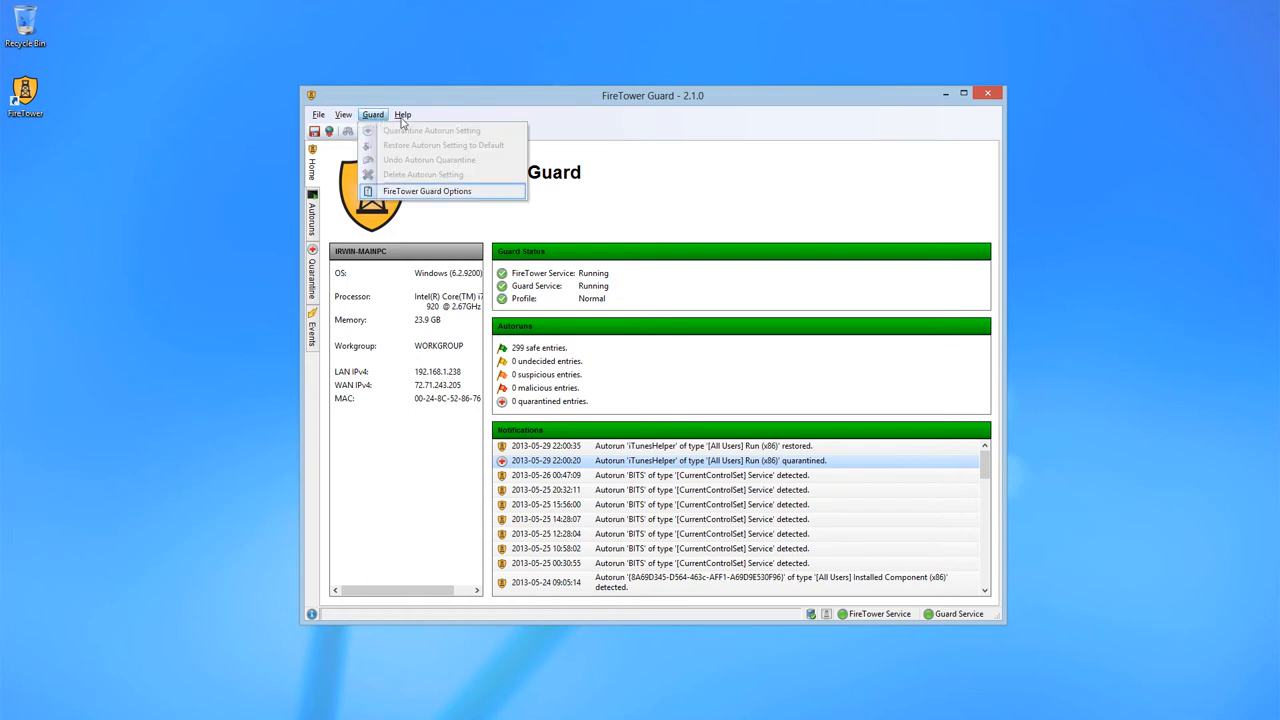
pyautogui.click(426, 192)
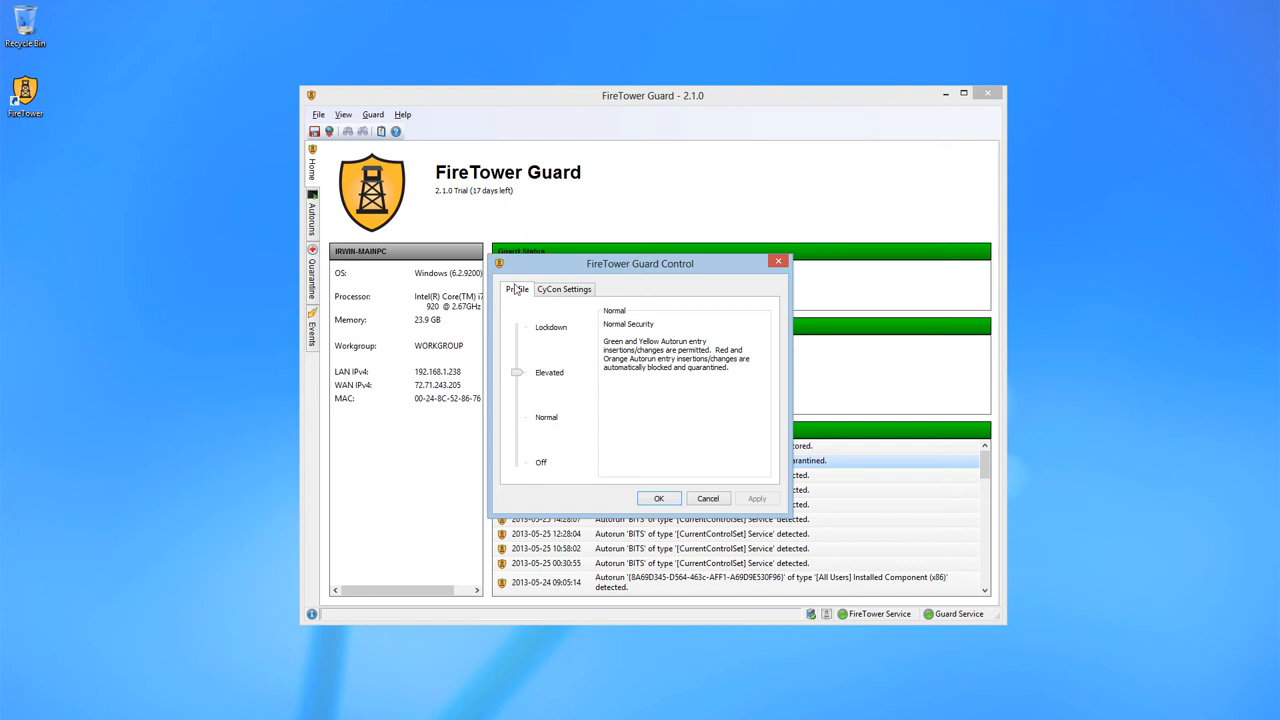
# - Preview the Lockdown and Off profile descriptions, leaving the profile at Normal
pyautogui.click(516, 328)
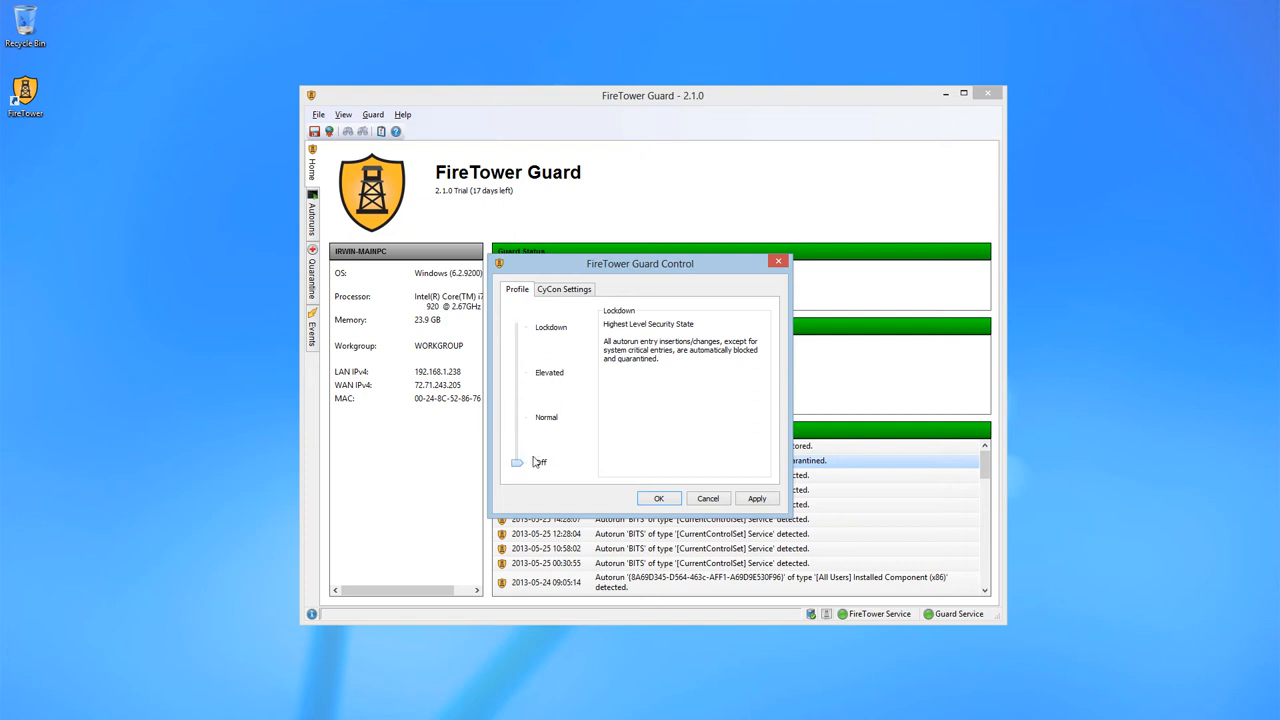
pyautogui.click(516, 462)
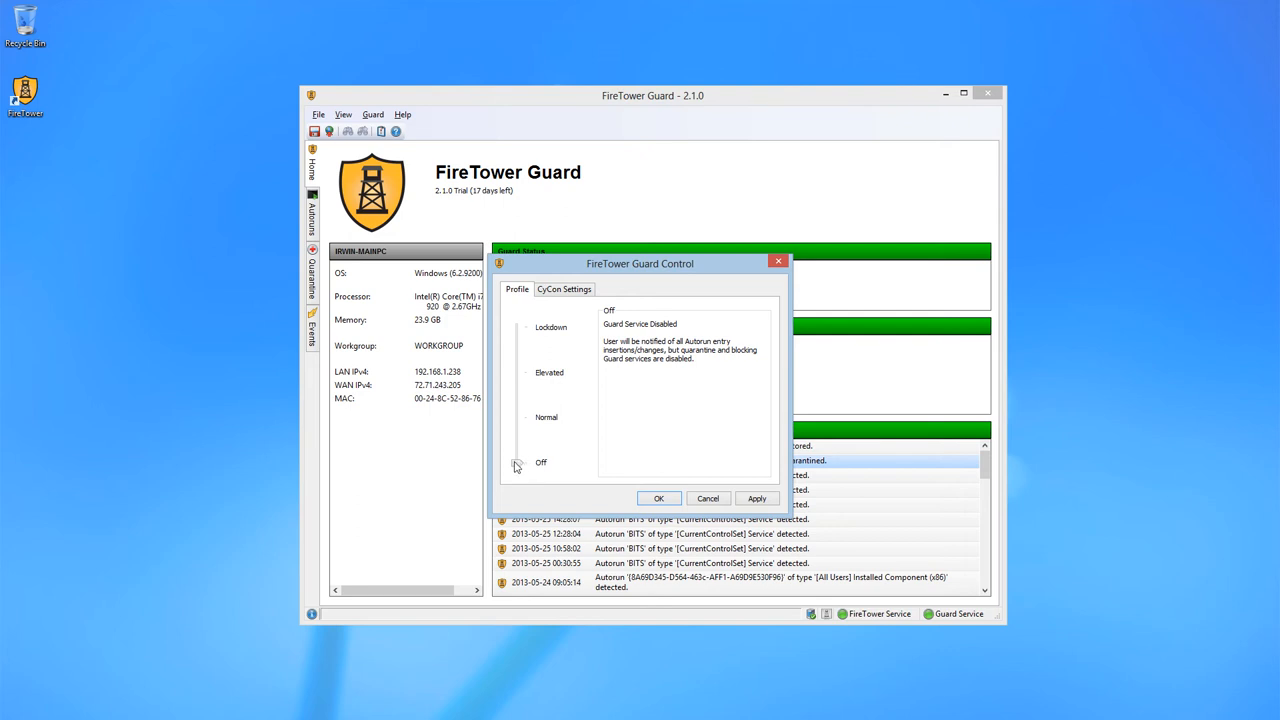
pyautogui.click(516, 418)
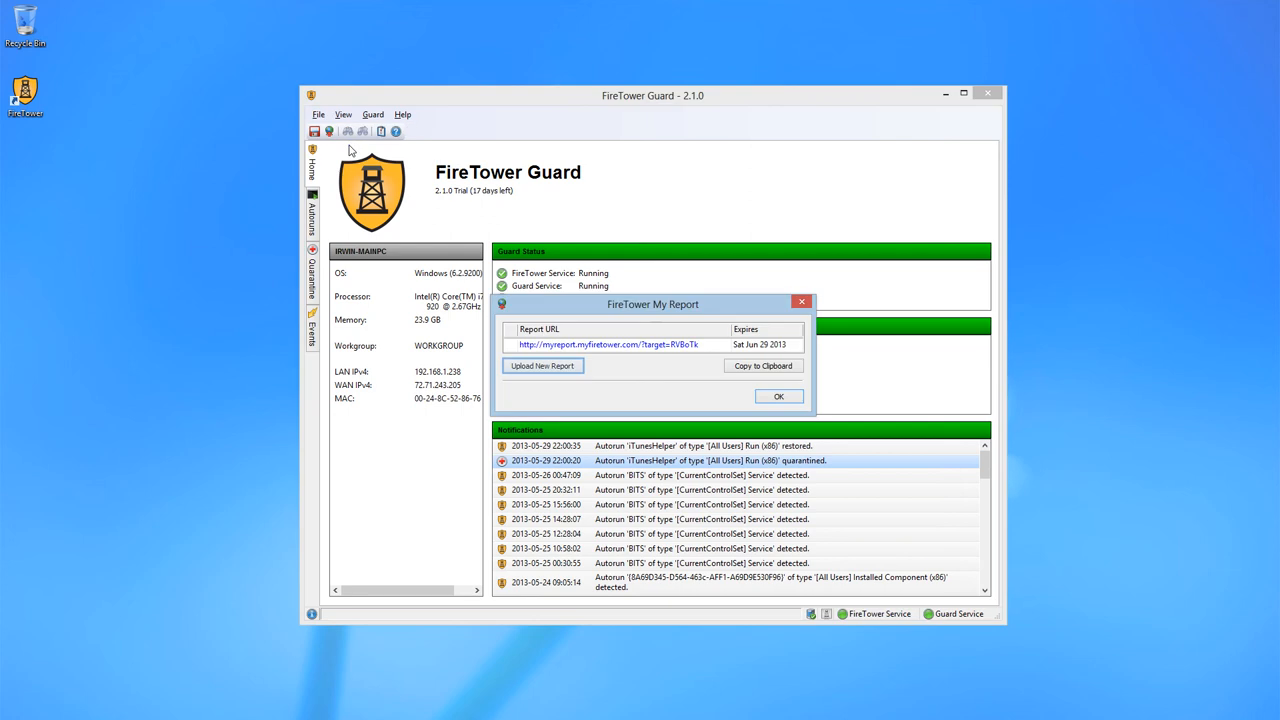
pyautogui.moveTo(556, 368)
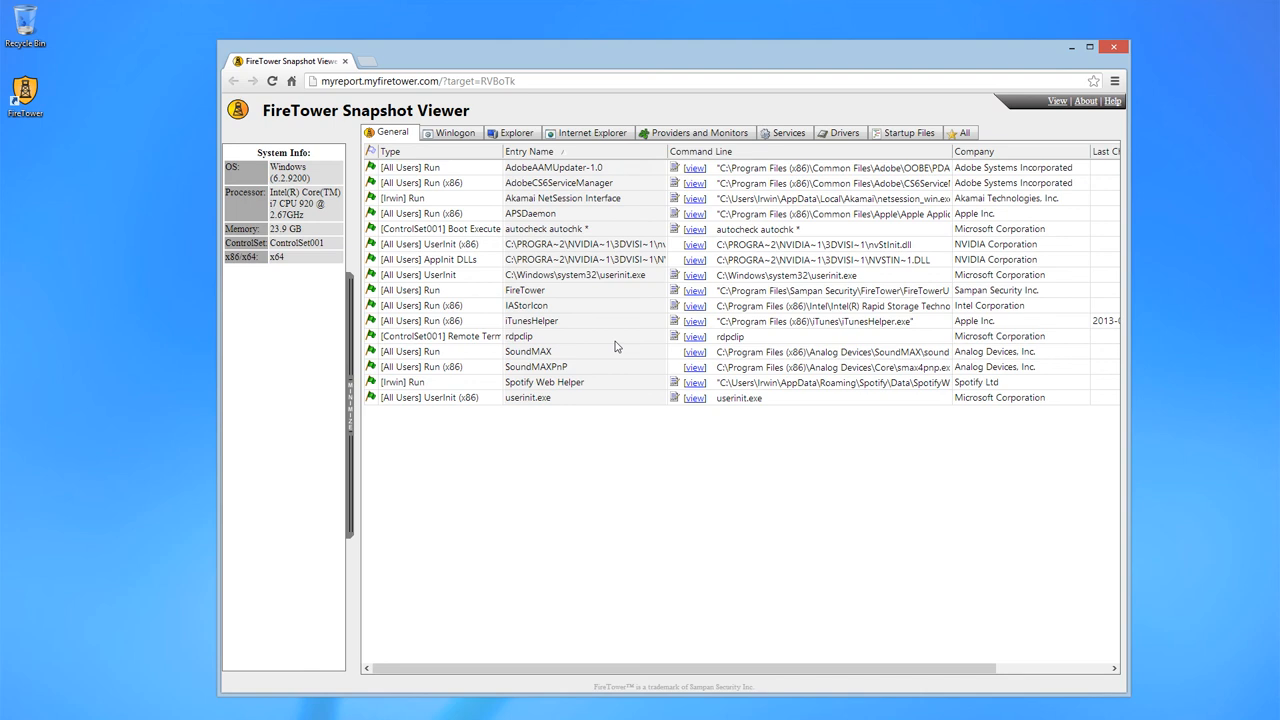
pyautogui.moveTo(444, 290)
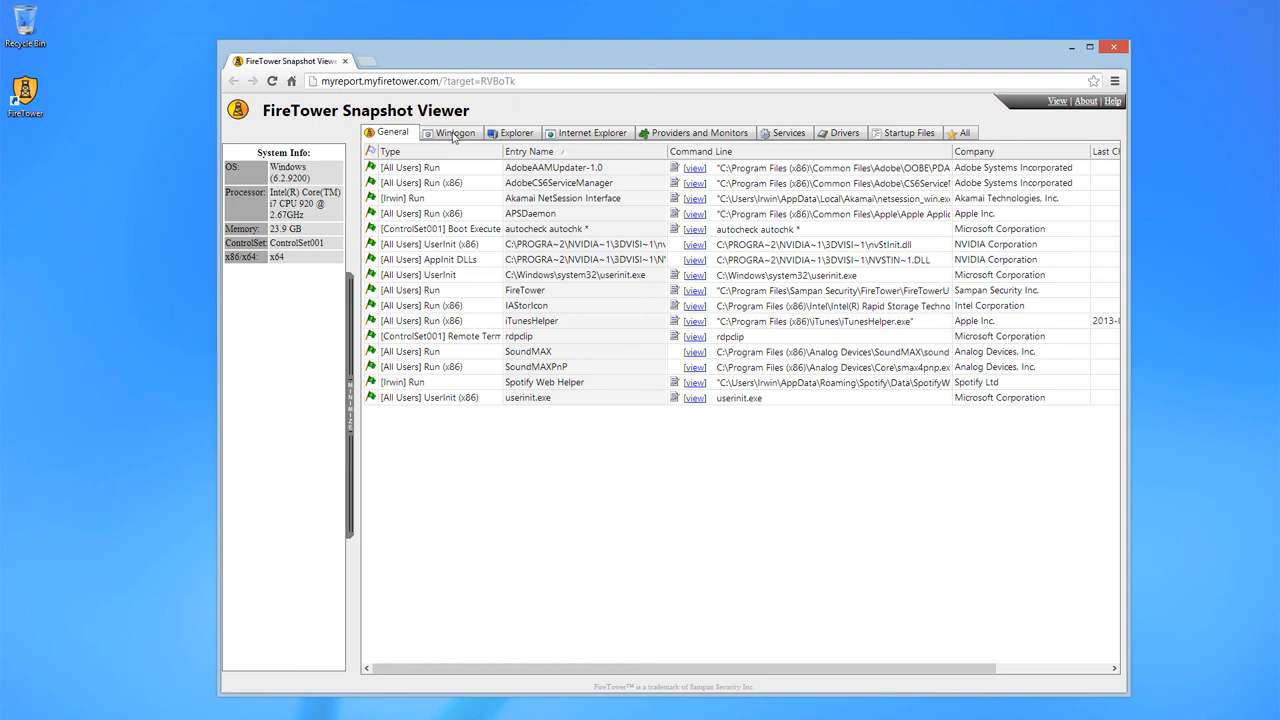
# - Browse the report's Explorer, Internet Explorer and Providers entries, then dismiss the report link dialog
pyautogui.click(512, 132)
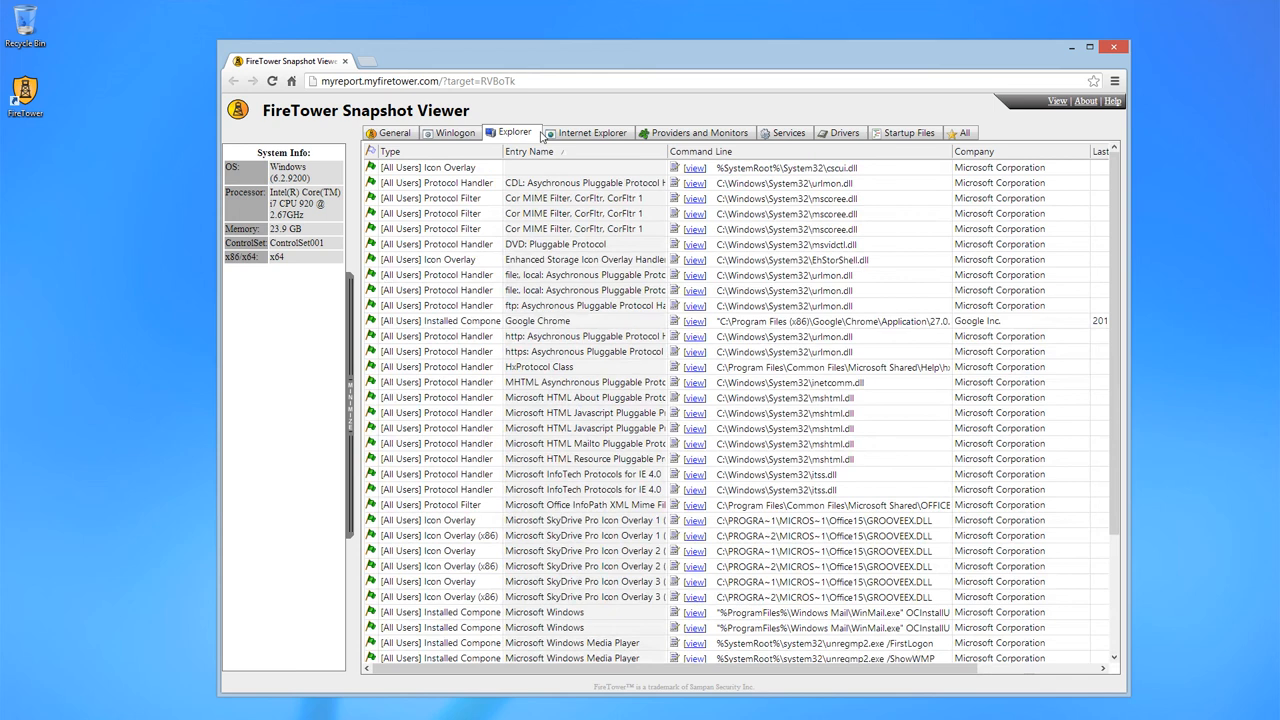
pyautogui.click(590, 132)
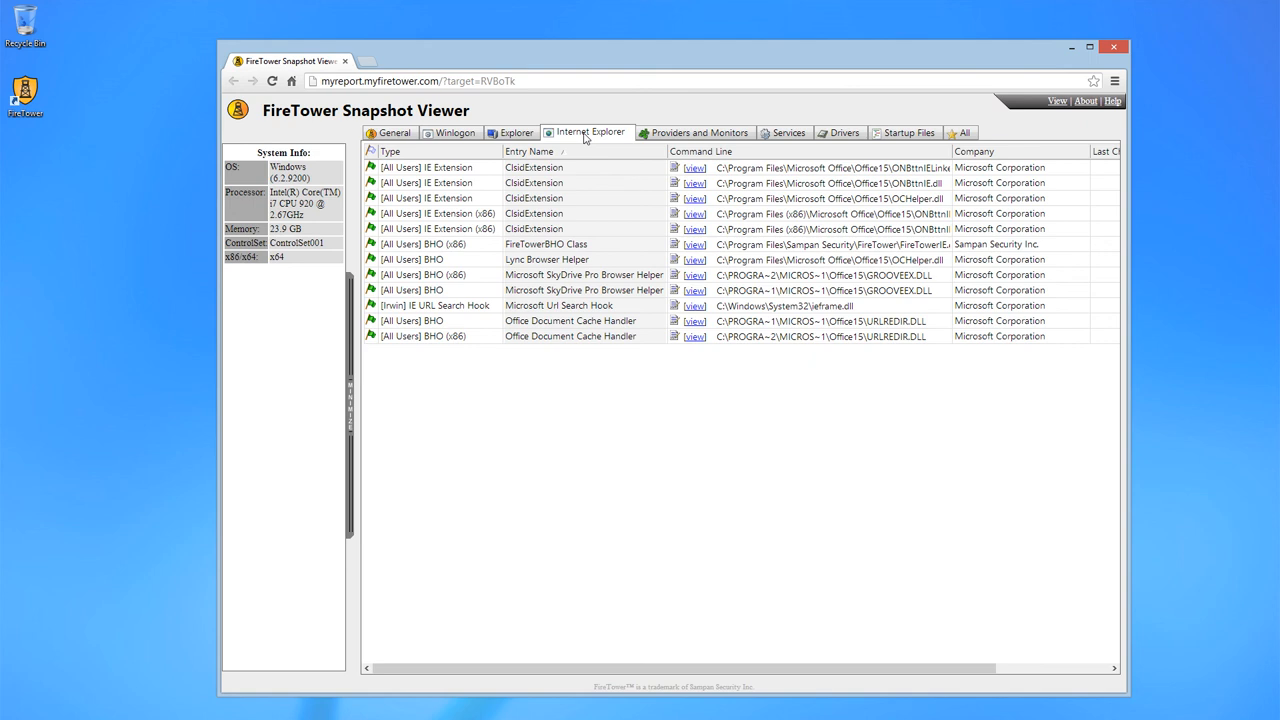
pyautogui.moveTo(536, 138)
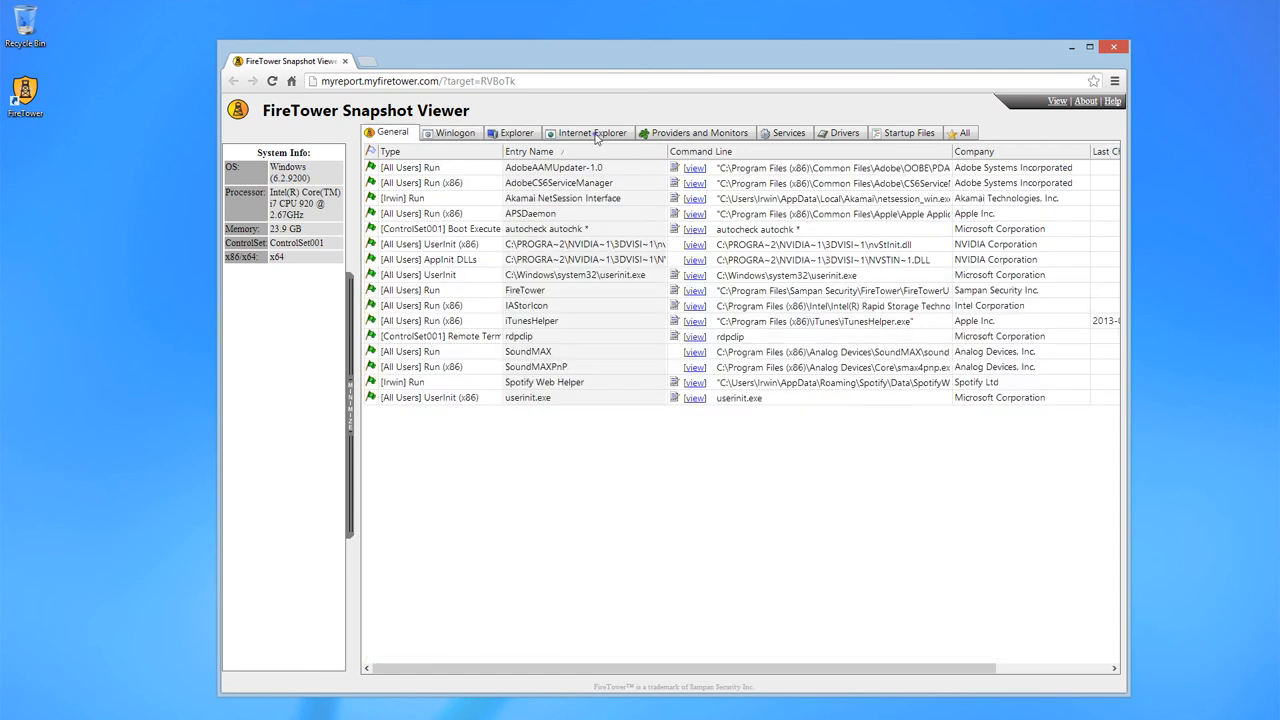
pyautogui.click(700, 132)
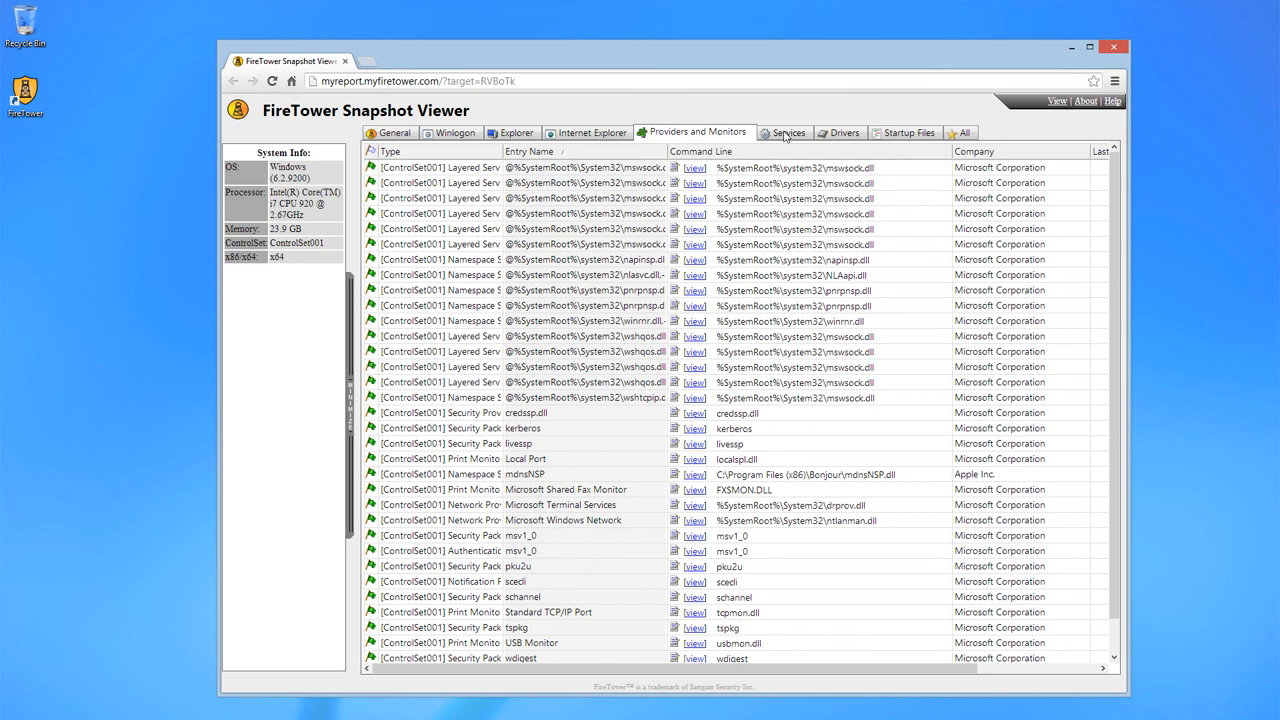
pyautogui.click(844, 132)
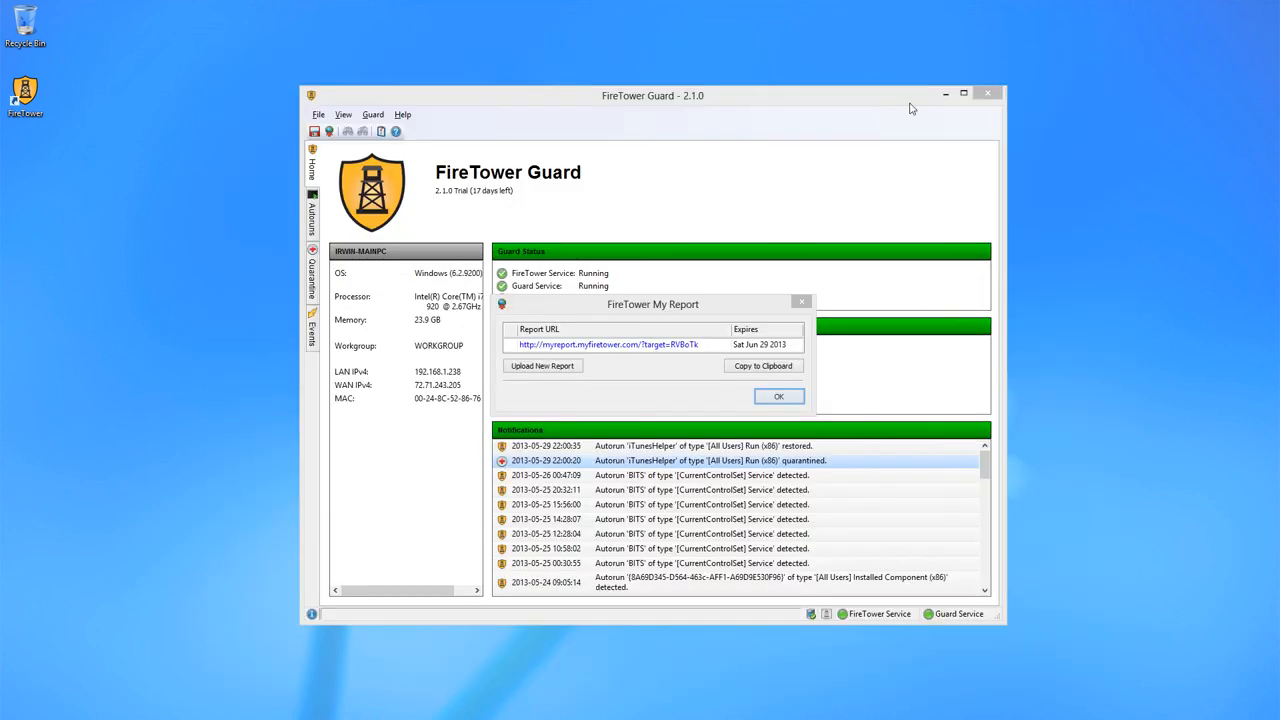
pyautogui.click(780, 396)
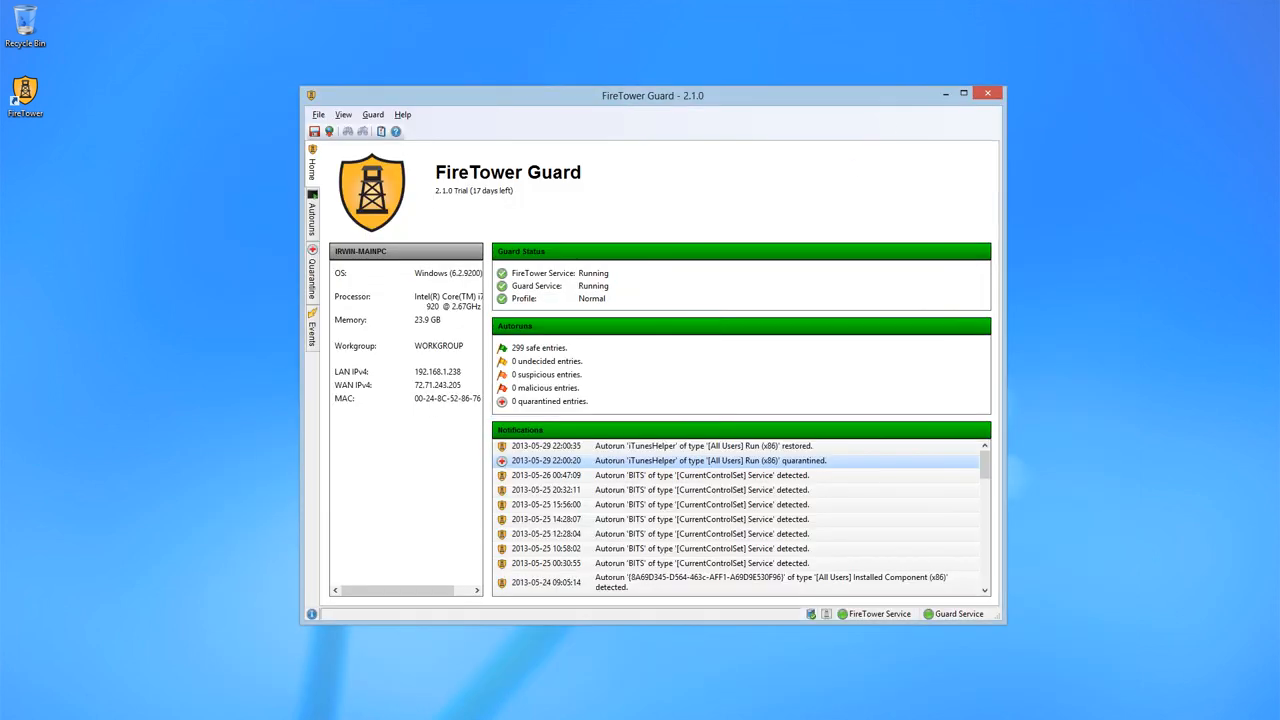